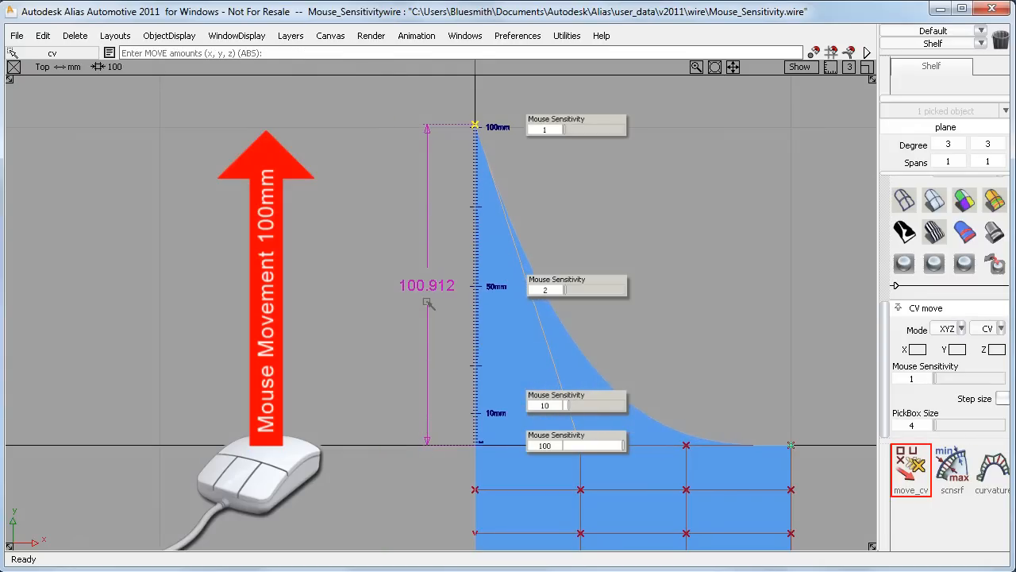
pyautogui.moveTo(442, 303)
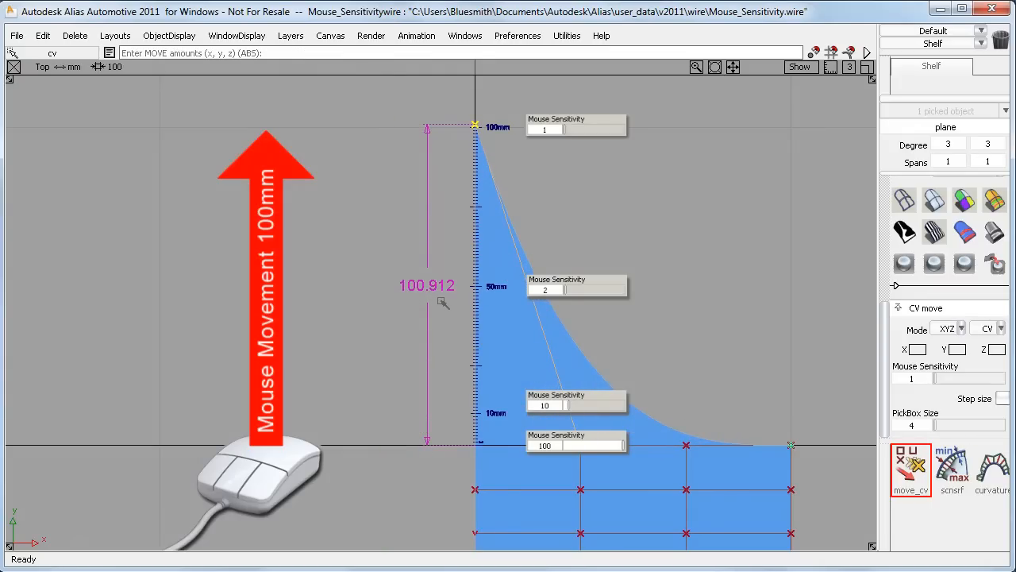
# Step: Undo the corner CV move after each trial at sensitivities 1, 2, 10 and 100
pyautogui.press('ctrl+z')
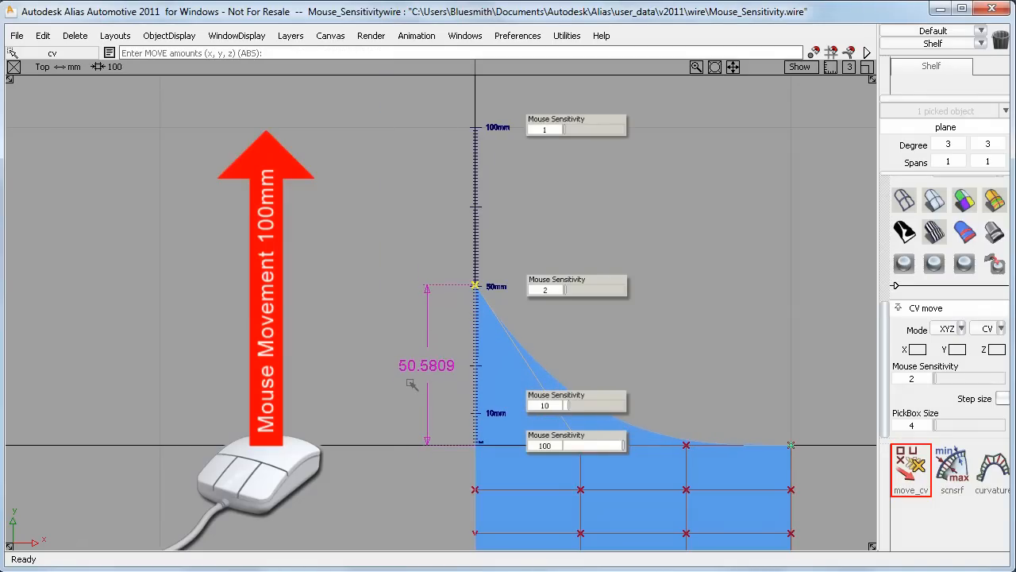
pyautogui.moveTo(436, 381)
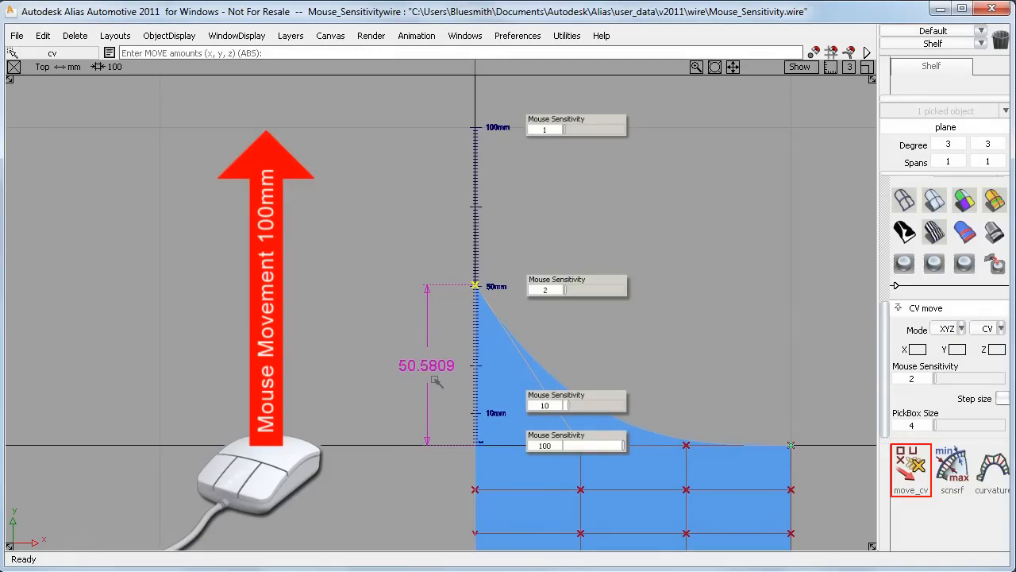
pyautogui.press('ctrl+z')
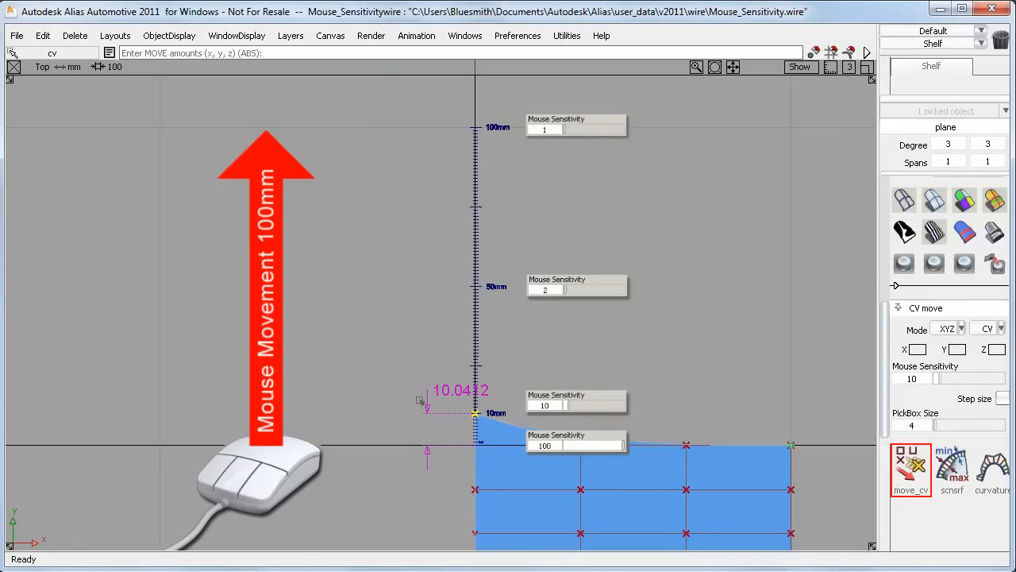
pyautogui.press('ctrl+z')
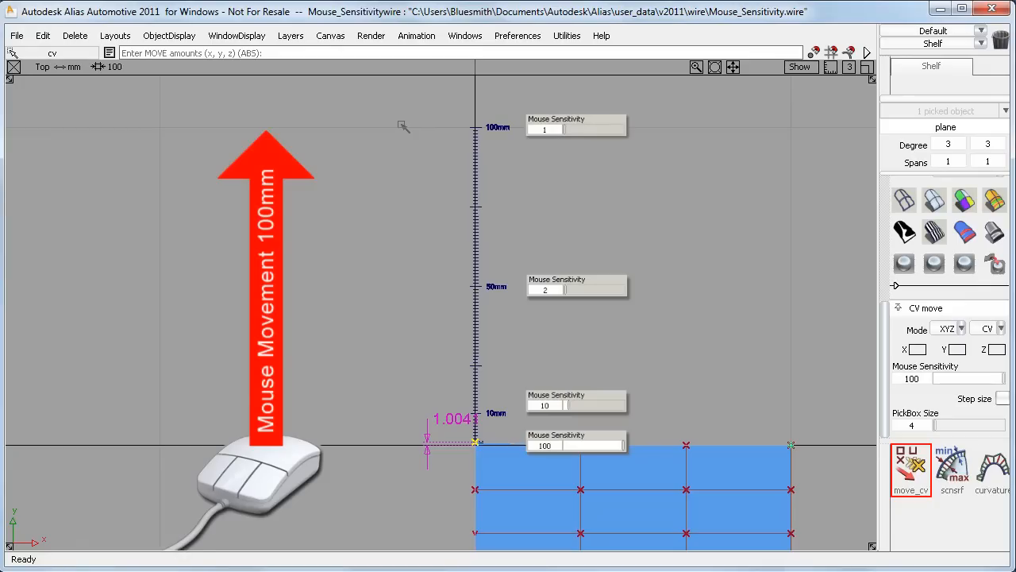
pyautogui.press('ctrl+z')
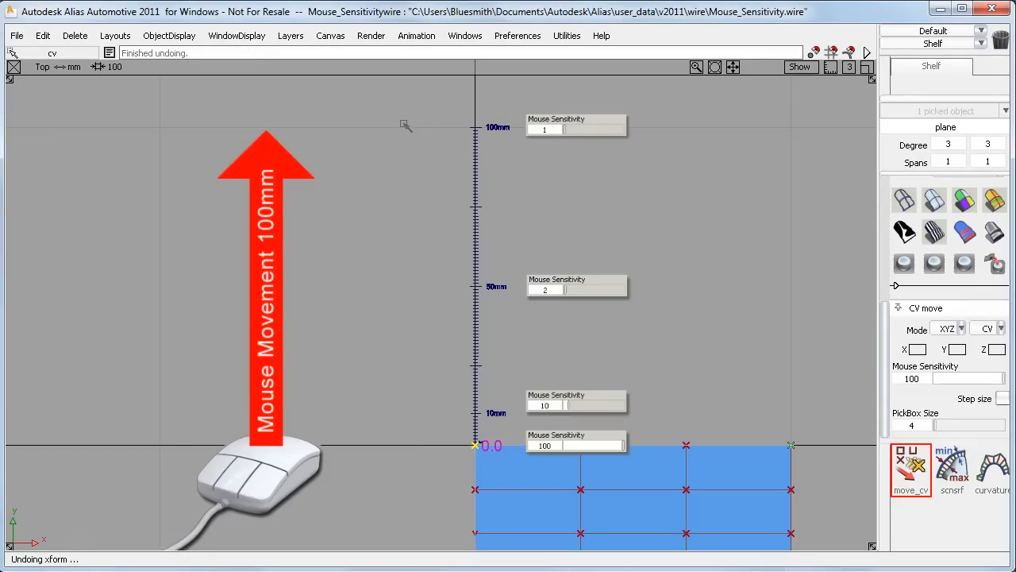
# Step: Show the tool palette from the Windows menu and choose Transform > move
pyautogui.click(464, 35)
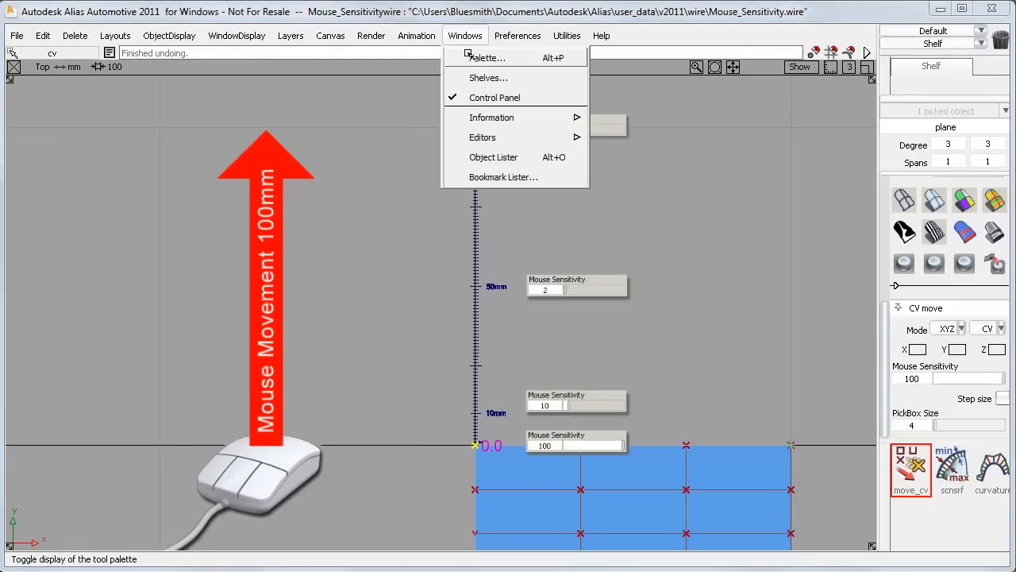
pyautogui.click(486, 57)
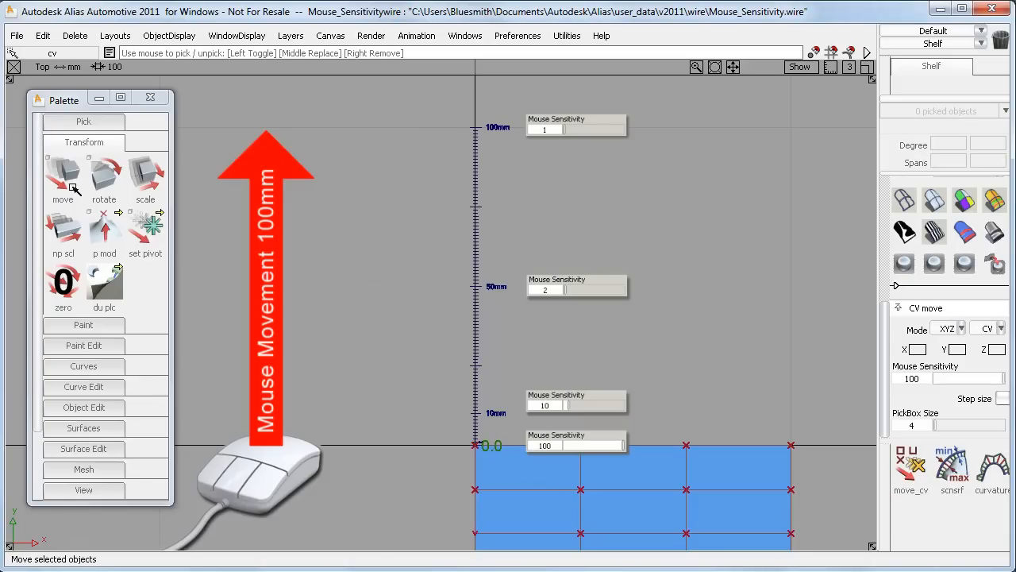
pyautogui.click(63, 176)
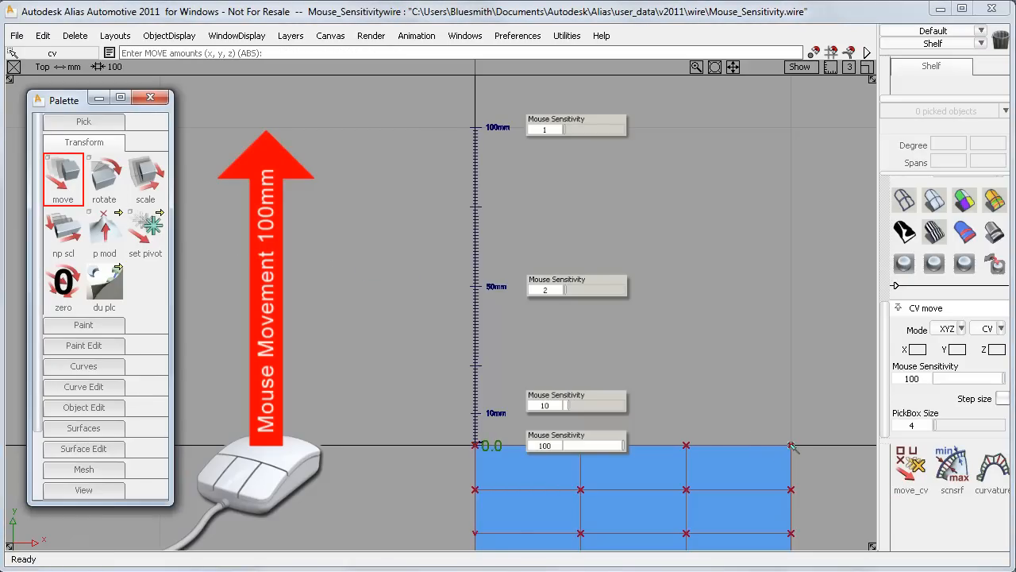
# Step: Raise the plane's corner CV about 100 mm twice with plain Move, undoing each time
pyautogui.moveTo(791, 445); pyautogui.dragTo(790, 244)
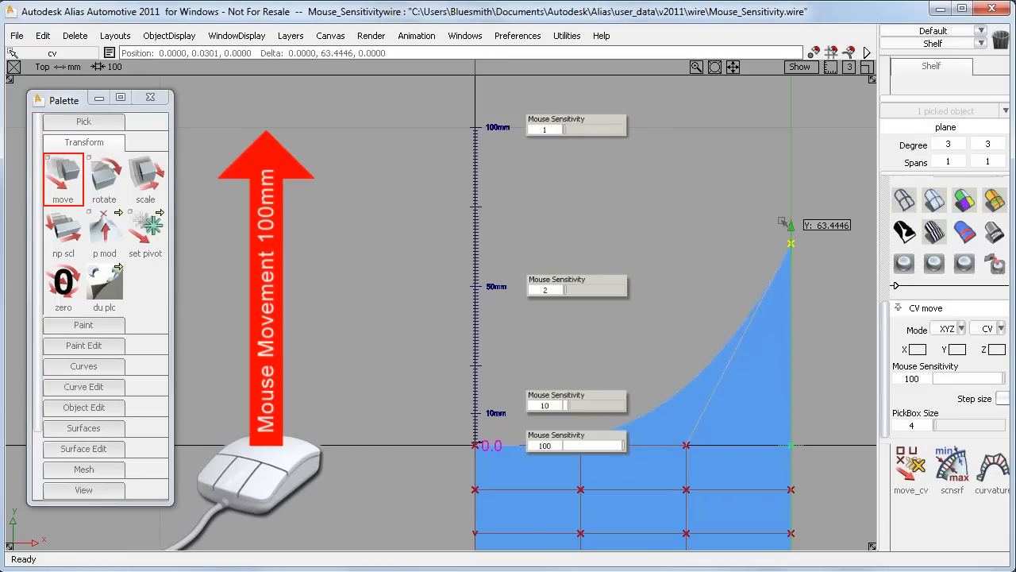
pyautogui.moveTo(791, 244); pyautogui.dragTo(790, 128)
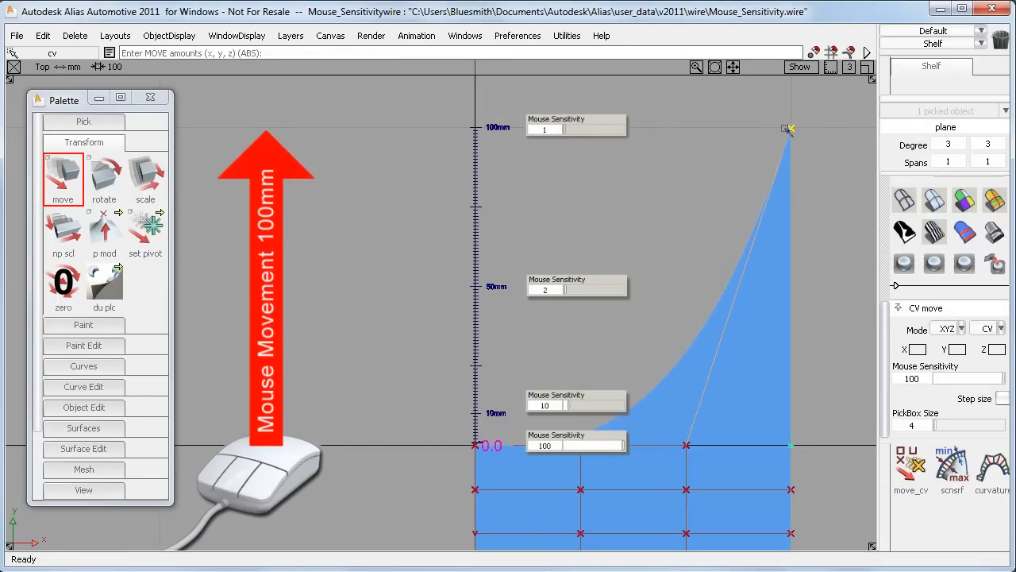
pyautogui.press('ctrl+z')
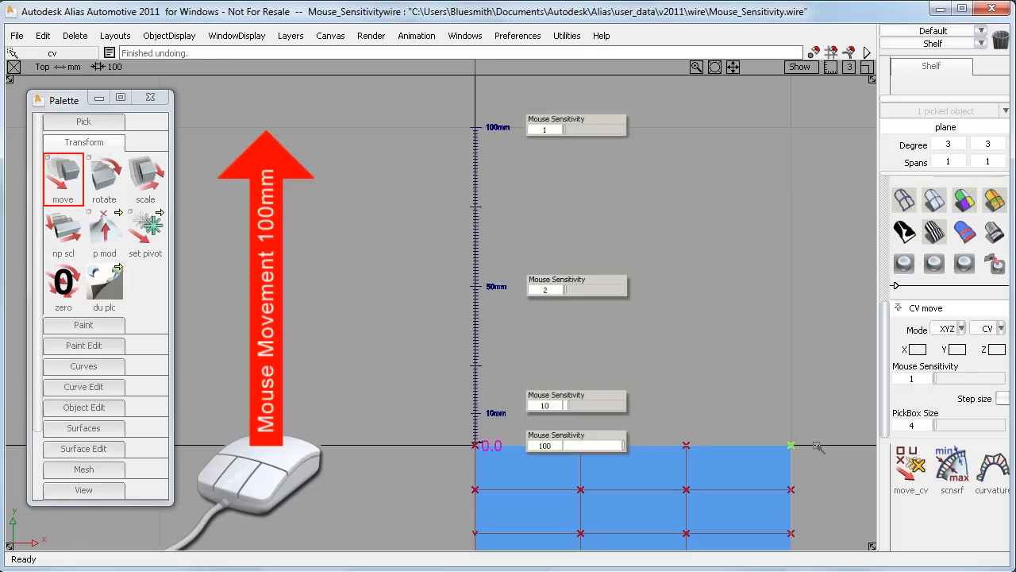
pyautogui.moveTo(791, 445); pyautogui.dragTo(791, 139)
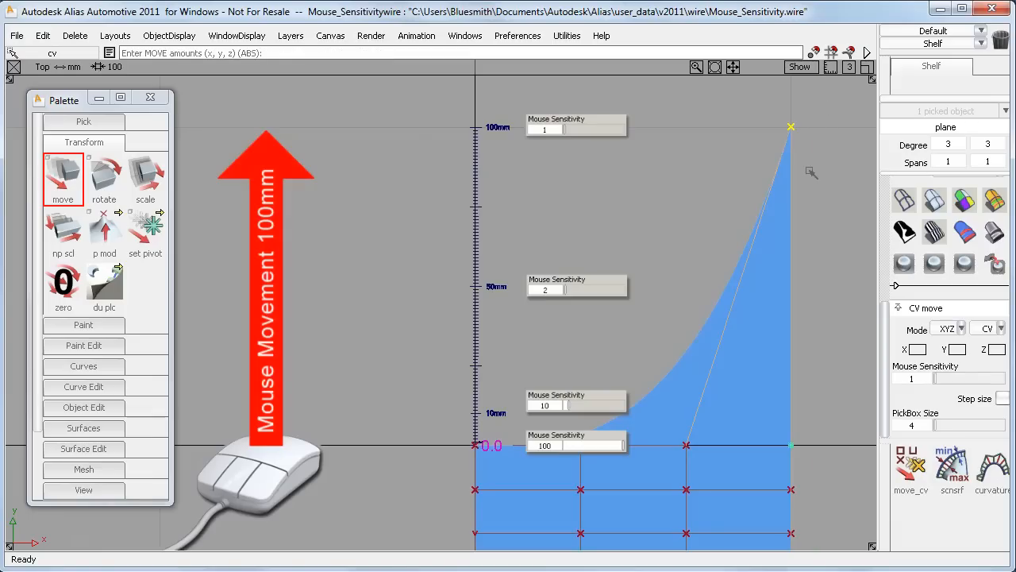
pyautogui.press('ctrl+z')
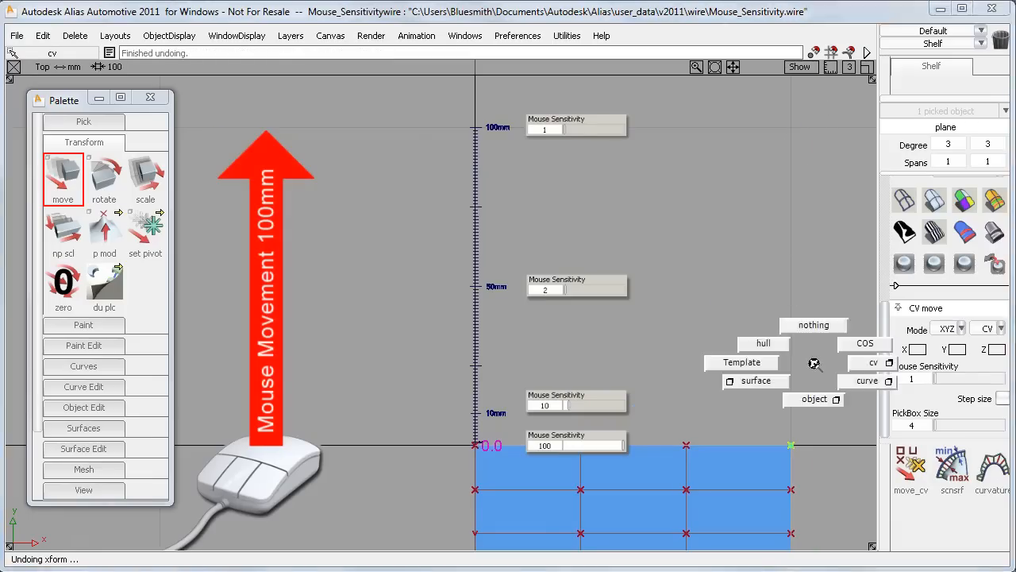
# Step: Set up the Boat model view with its CV move options shown
pyautogui.click(960, 329)
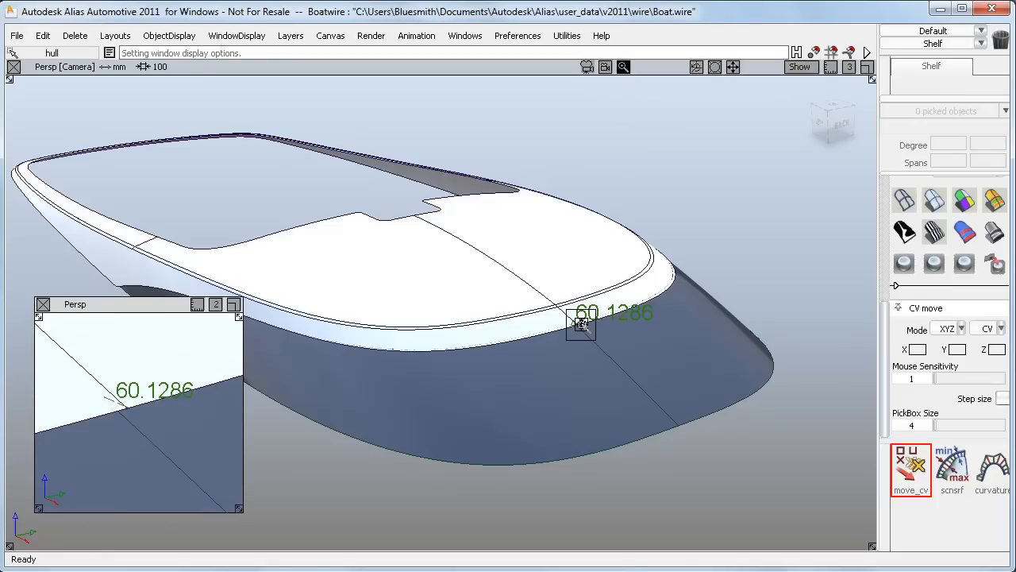
pyautogui.moveTo(143, 415)
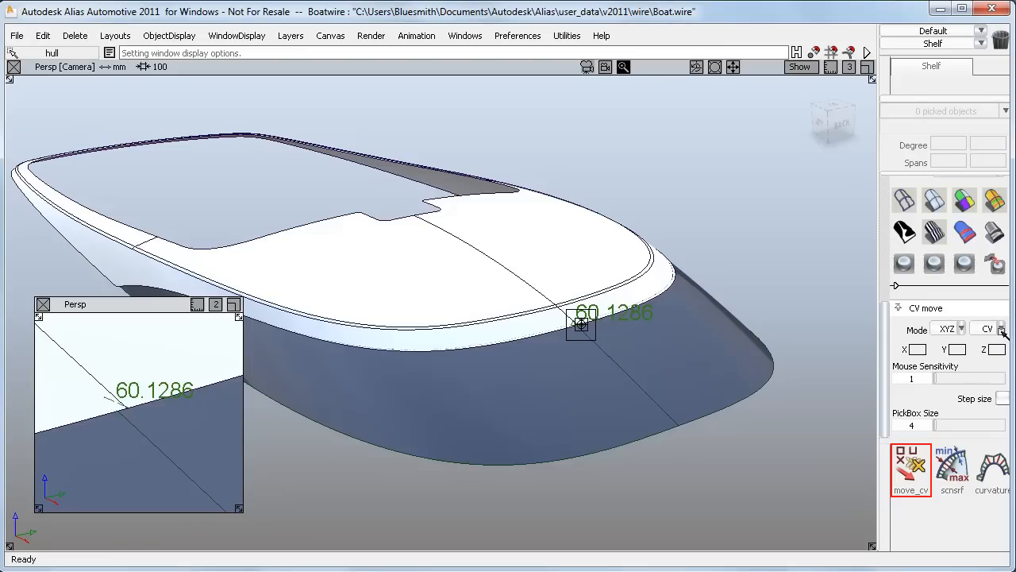
# Step: Switch CV move to HULL mode and pull the hull points far down at sensitivity 1, then undo
pyautogui.click(988, 327)
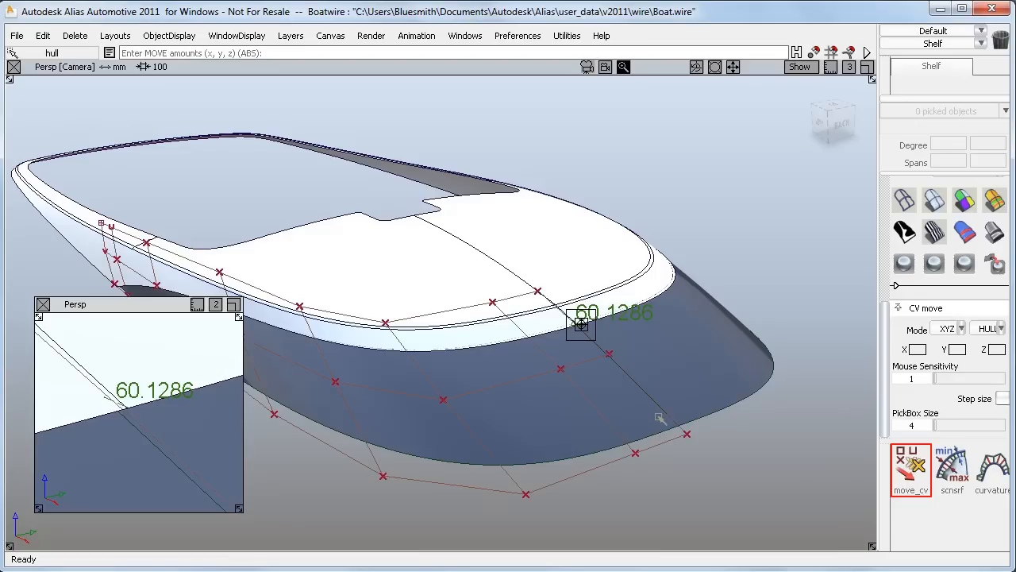
pyautogui.moveTo(580, 326); pyautogui.dragTo(666, 365)
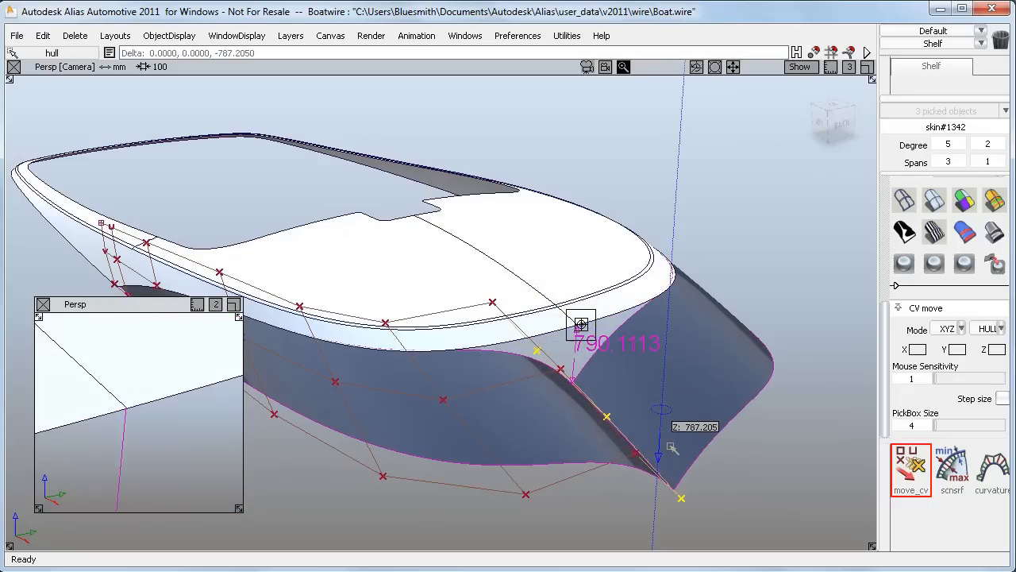
pyautogui.press('ctrl+z')
pyautogui.write('00')
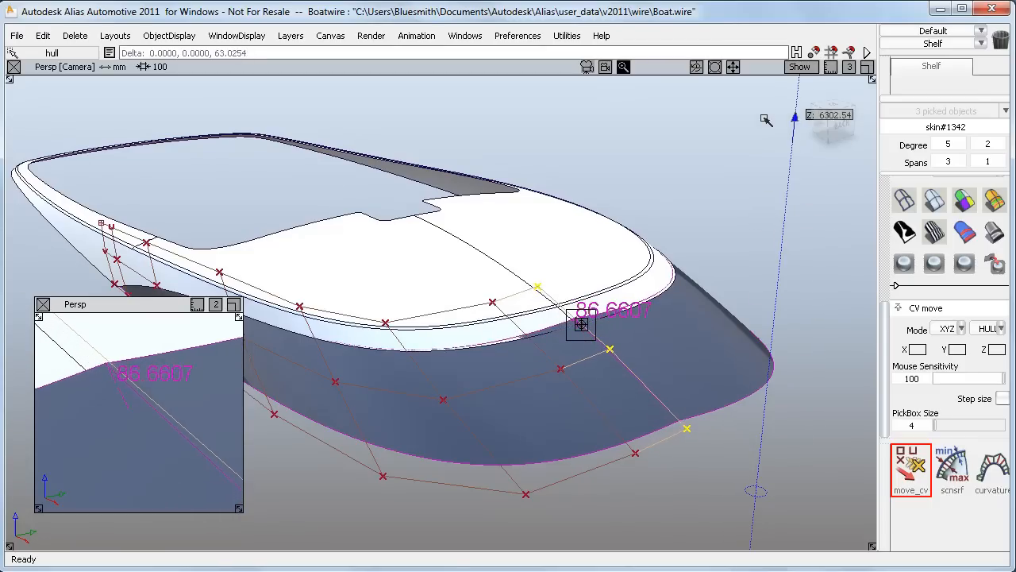
# Step: Nudge the hull points at sensitivities 100 and 1000, undoing each small move
pyautogui.moveTo(794, 119); pyautogui.dragTo(775, 524)
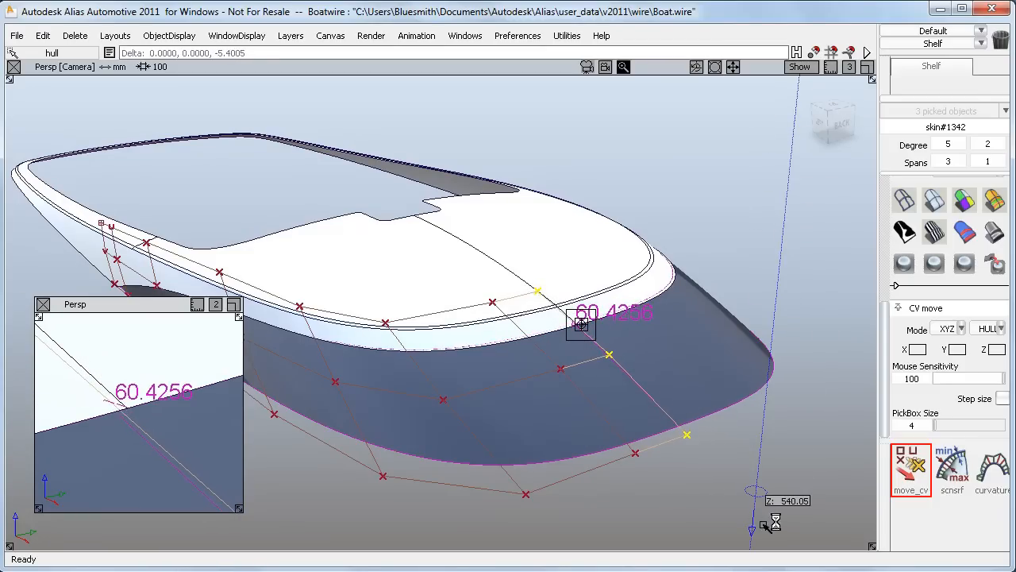
pyautogui.press('ctrl+z')
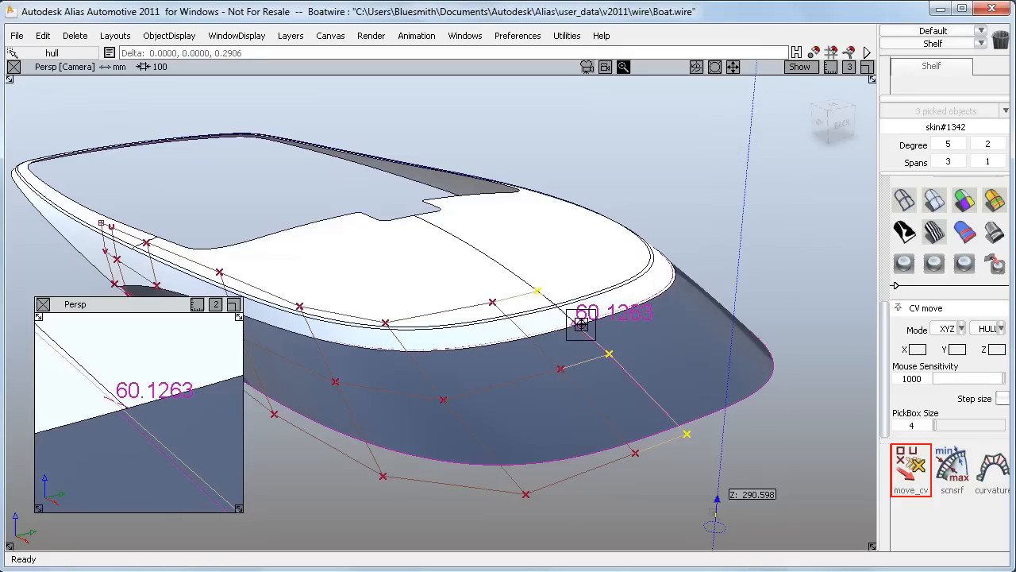
pyautogui.press('ctrl+z')
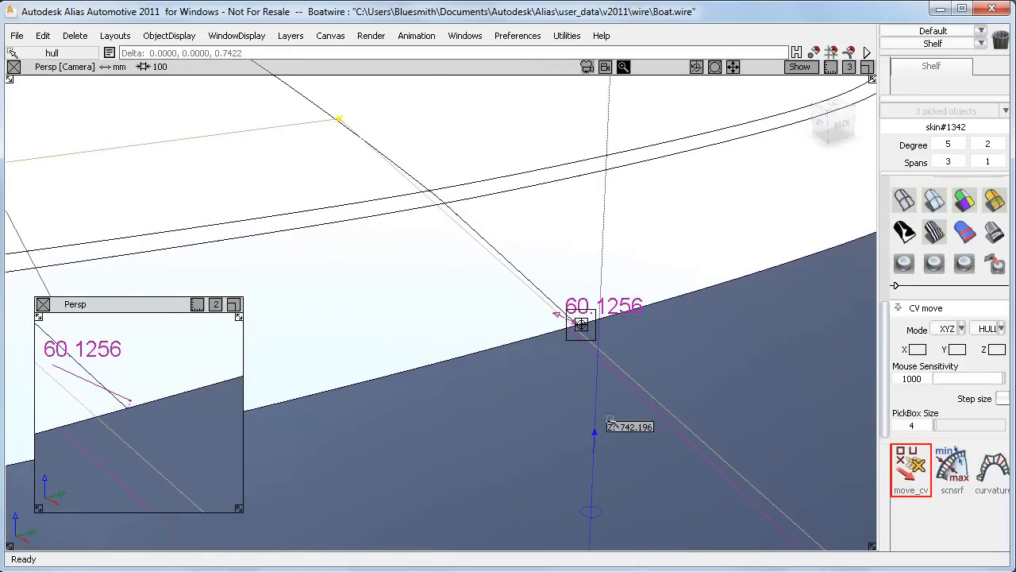
# Step: Fine-tune the hull by a fraction of a millimetre at 1000, then return to CV mode with Step size on
pyautogui.moveTo(594, 432); pyautogui.dragTo(607, 124)
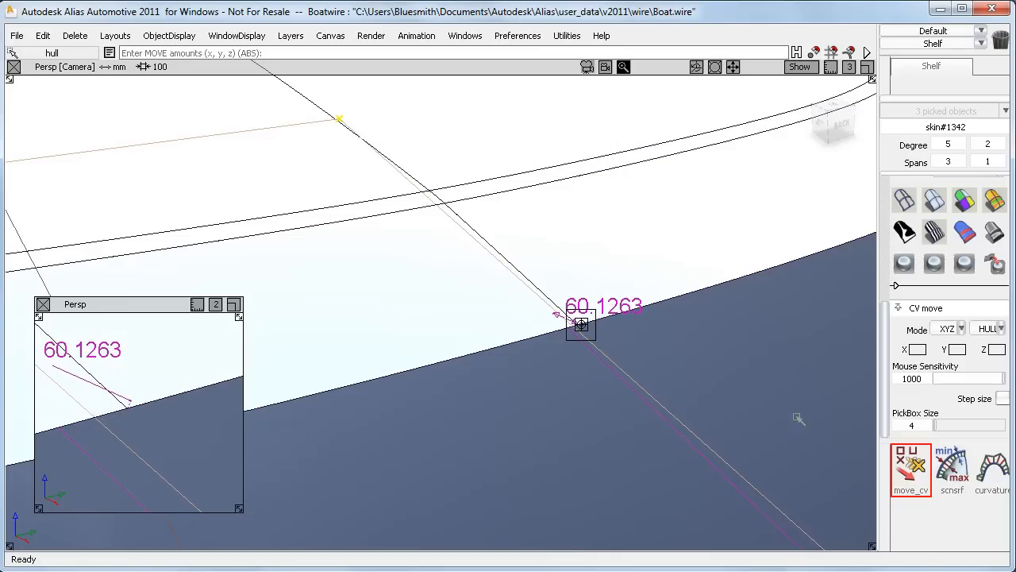
pyautogui.click(1004, 327)
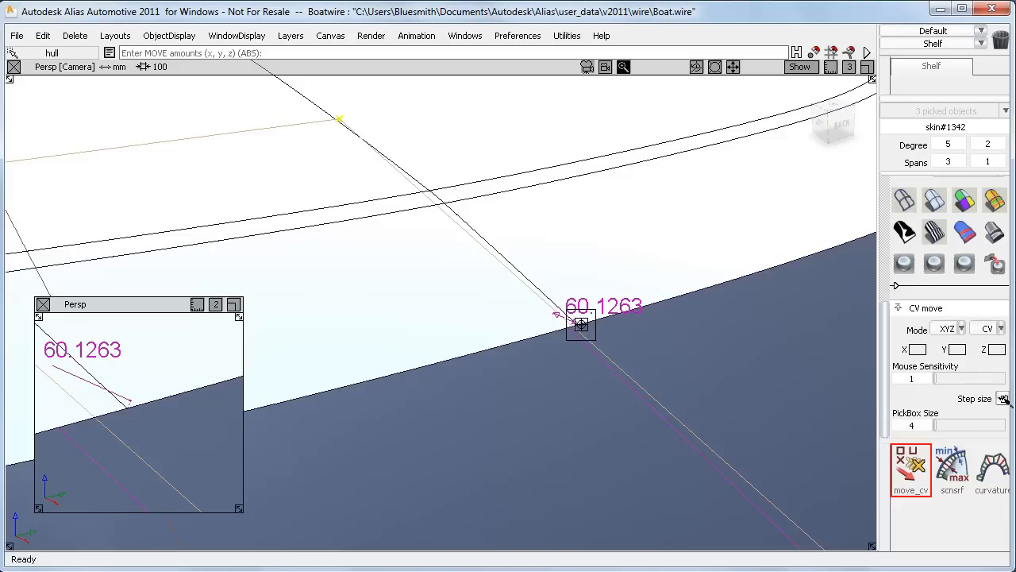
pyautogui.click(1004, 397)
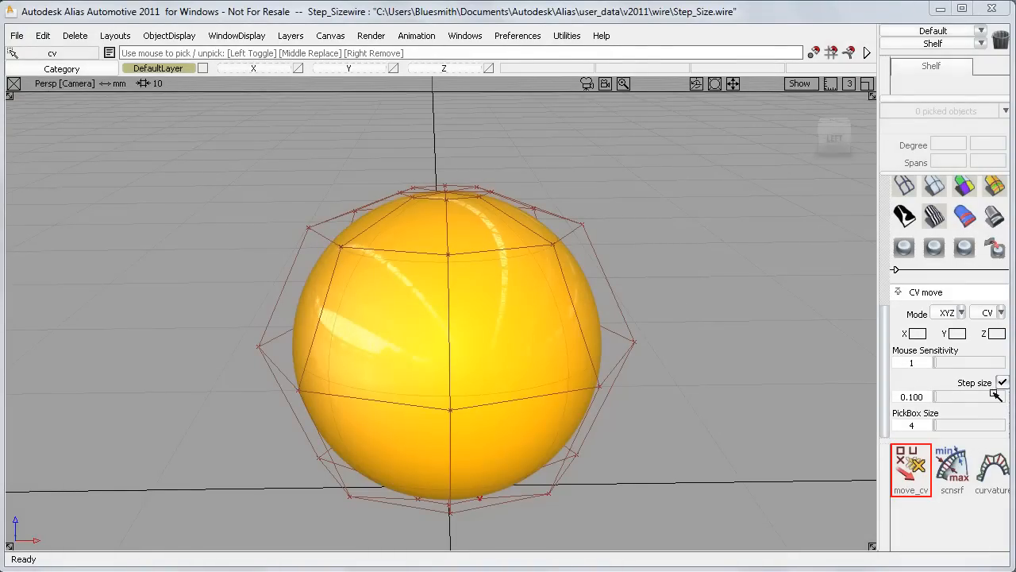
pyautogui.moveTo(927, 410)
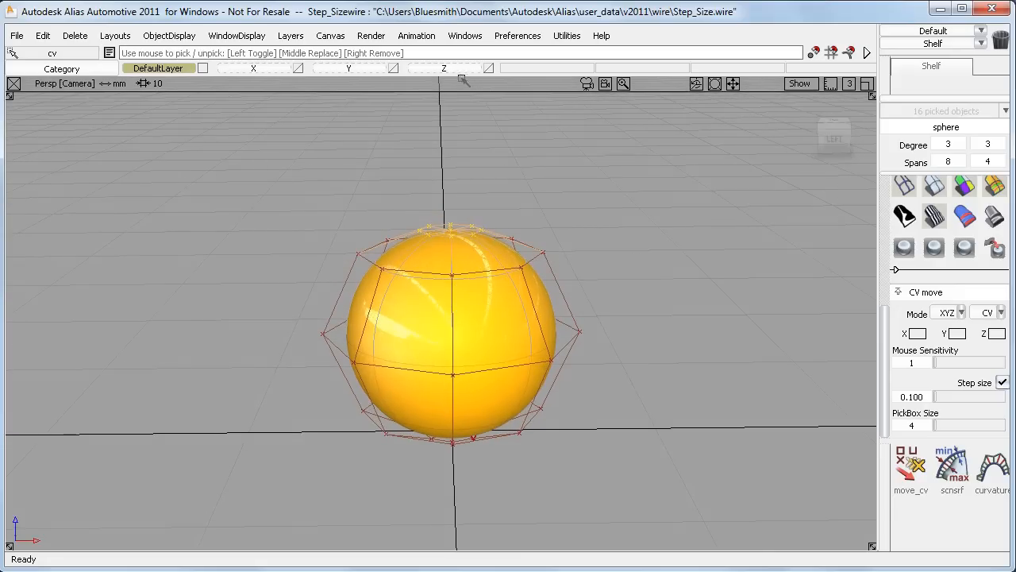
# Step: Stretch the sphere's top CV in fixed 2.000 steps along restricted axes into a teardrop shape
pyautogui.click(443, 67)
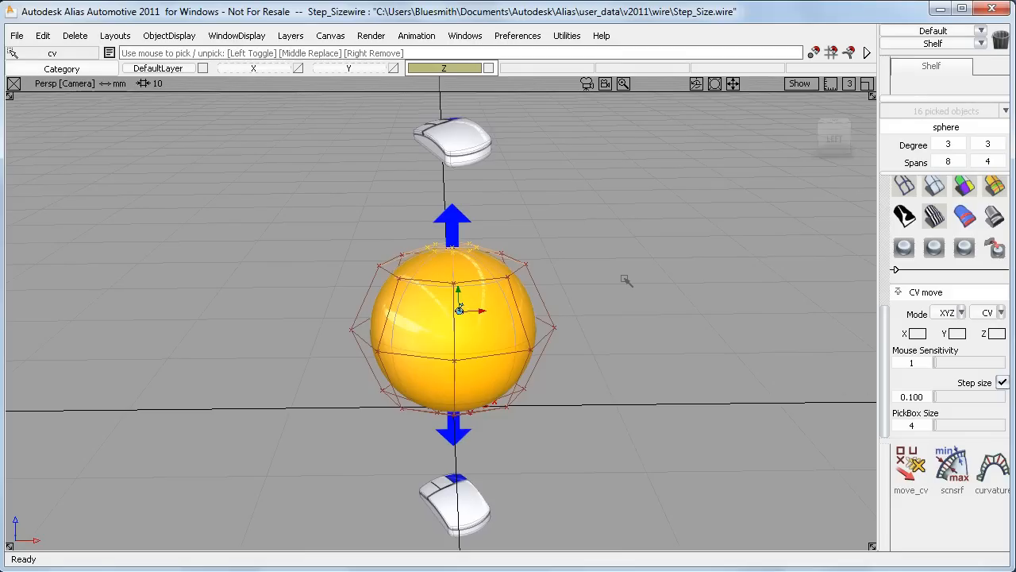
pyautogui.click(912, 468)
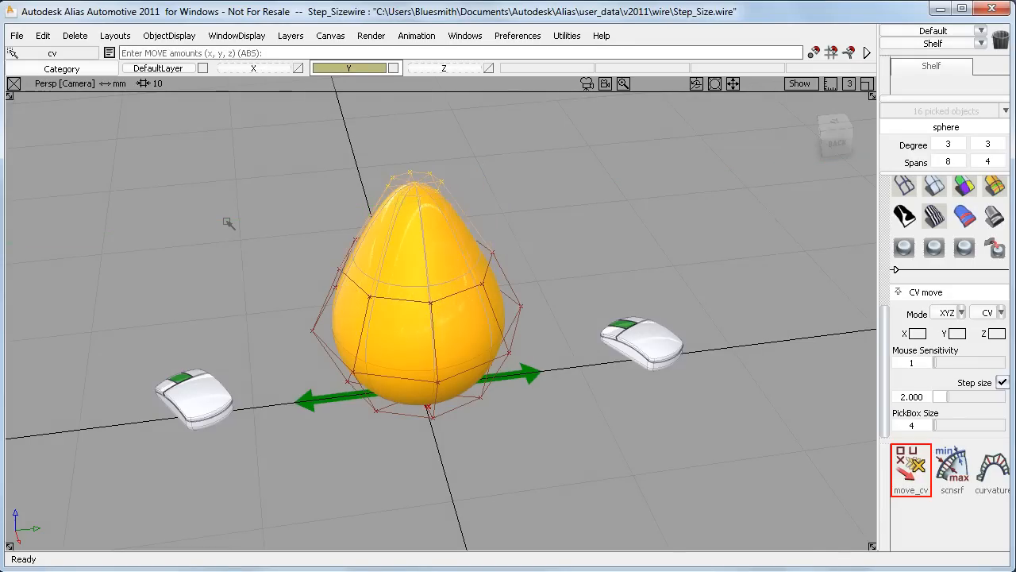
pyautogui.click(262, 66)
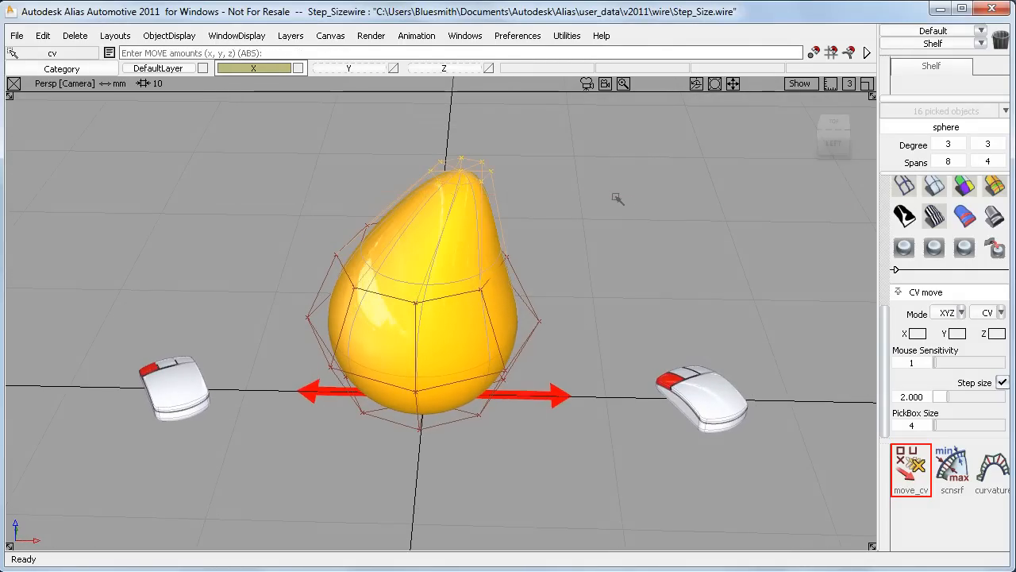
pyautogui.moveTo(460, 162); pyautogui.dragTo(505, 166)
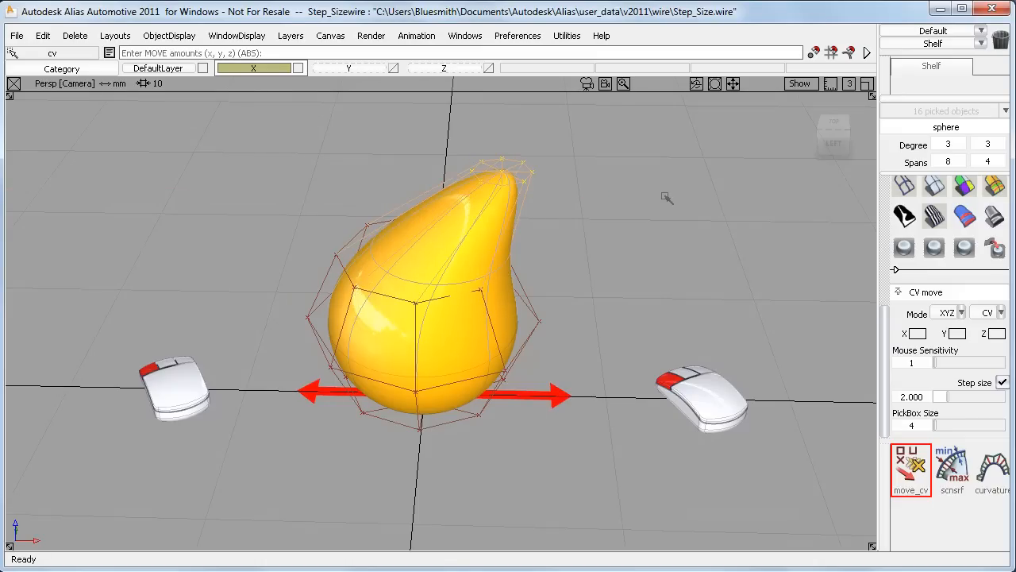
pyautogui.moveTo(500, 166); pyautogui.dragTo(564, 171)
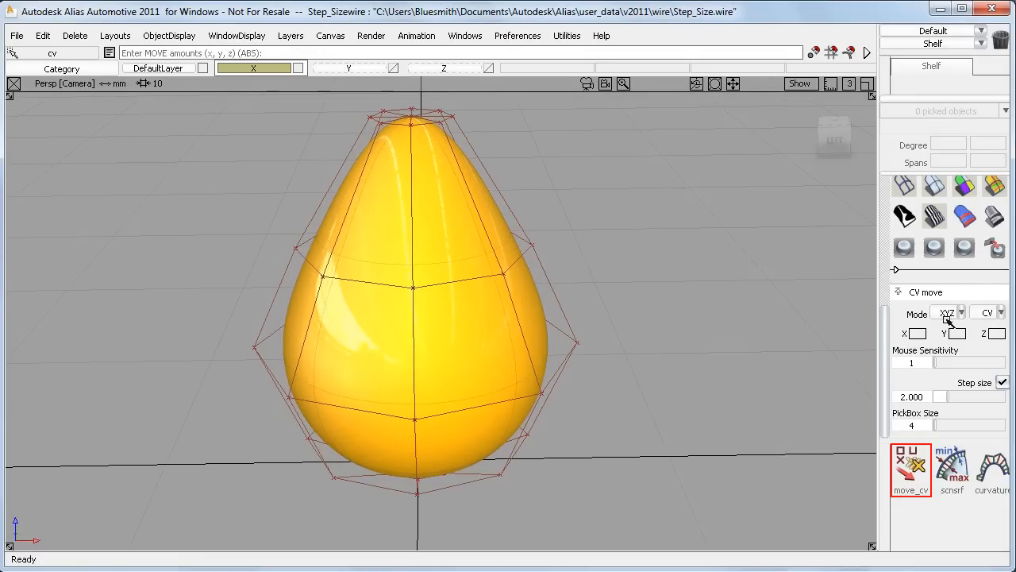
# Step: Set CV move Mode to NUV, then reopen the Mode list
pyautogui.click(950, 311)
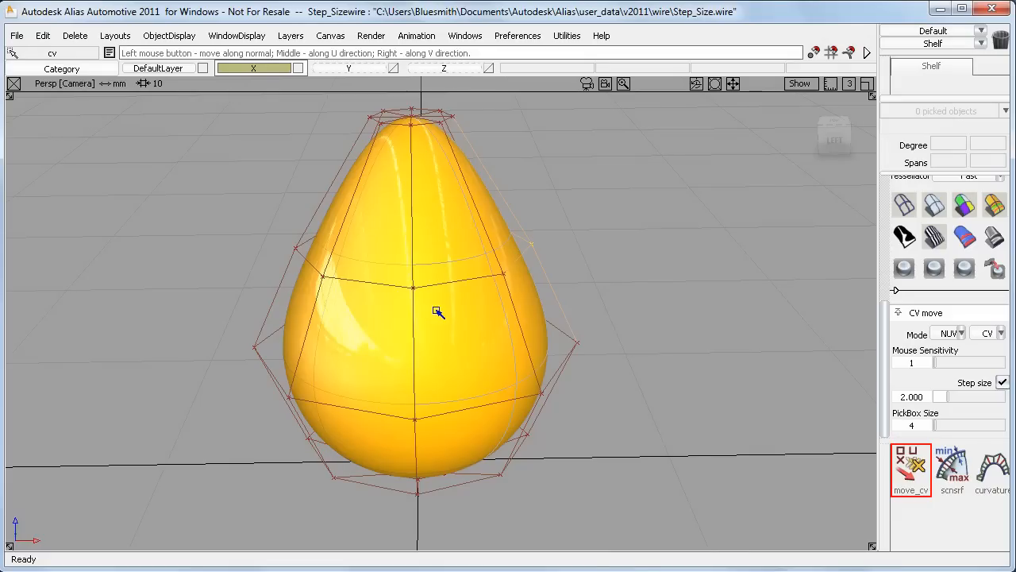
pyautogui.click(961, 334)
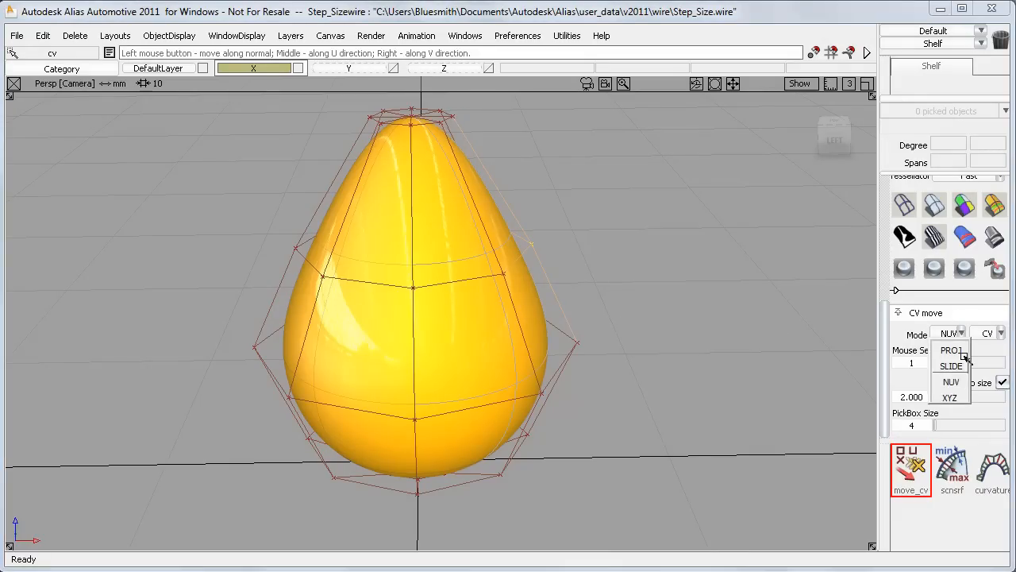
# Step: Slide a whole HULL row of the egg's CVs along the surface, then set Mode back to XYZ
pyautogui.click(951, 365)
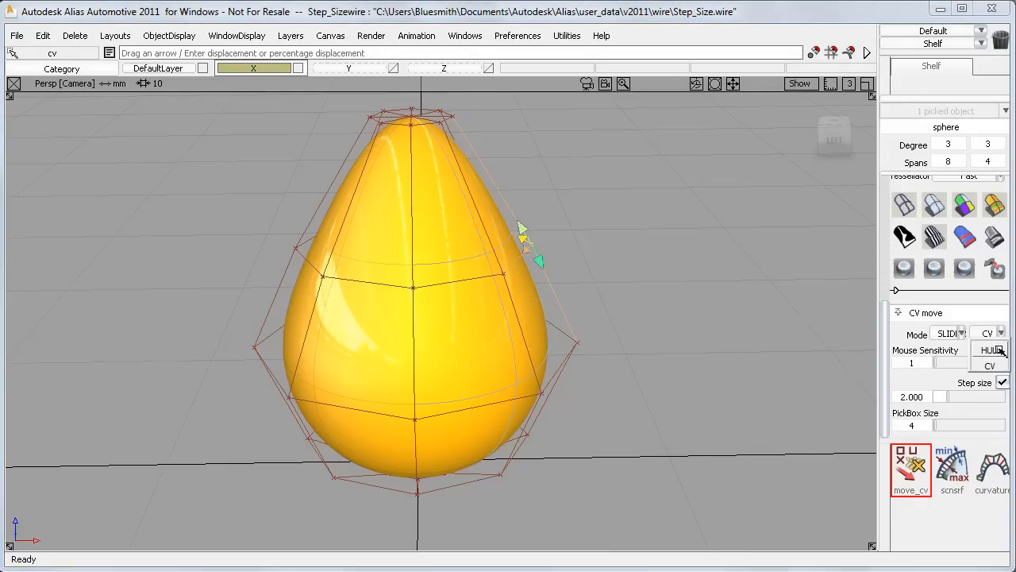
pyautogui.click(991, 349)
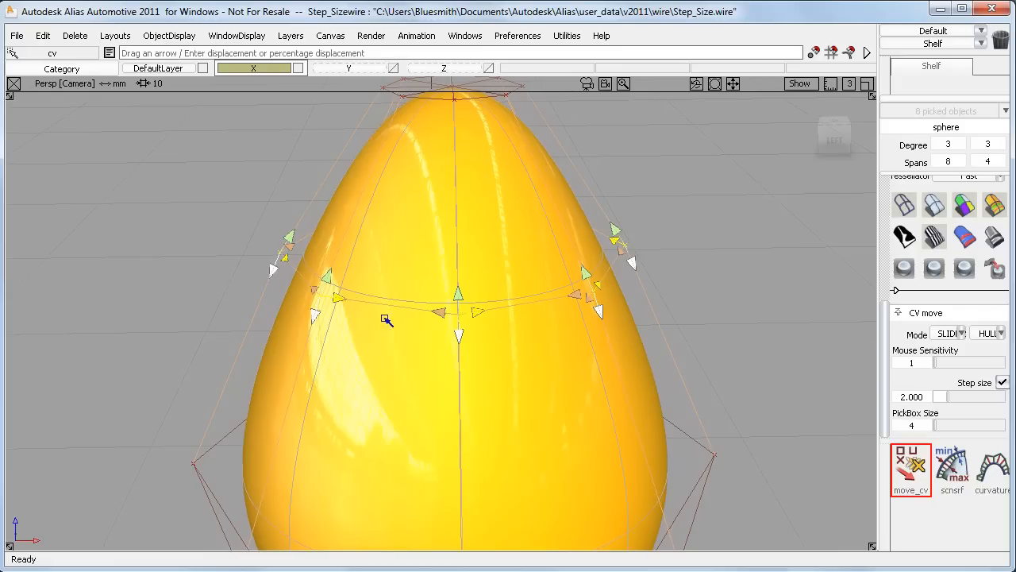
pyautogui.moveTo(286, 232)
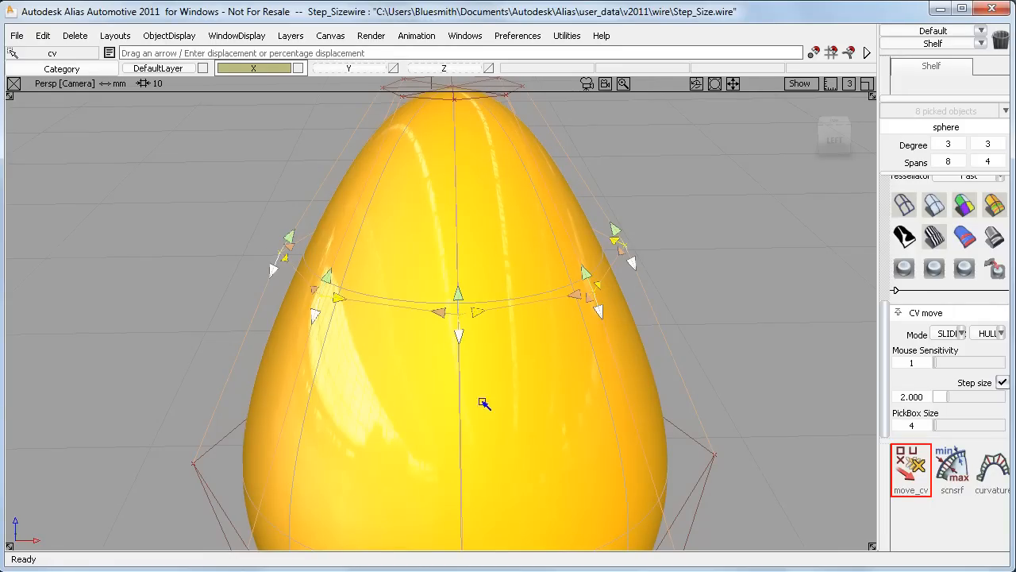
pyautogui.click(961, 334)
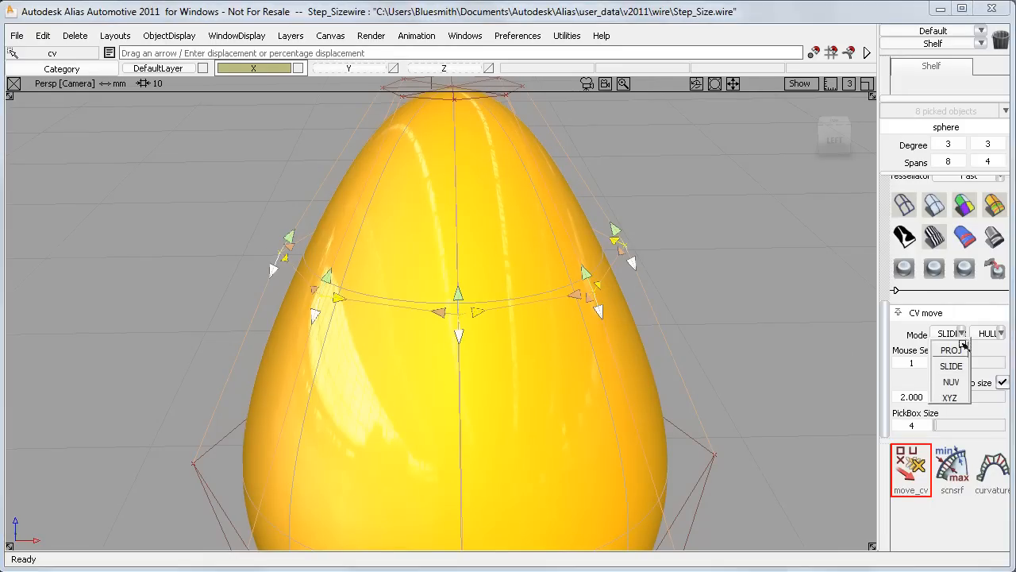
pyautogui.click(950, 397)
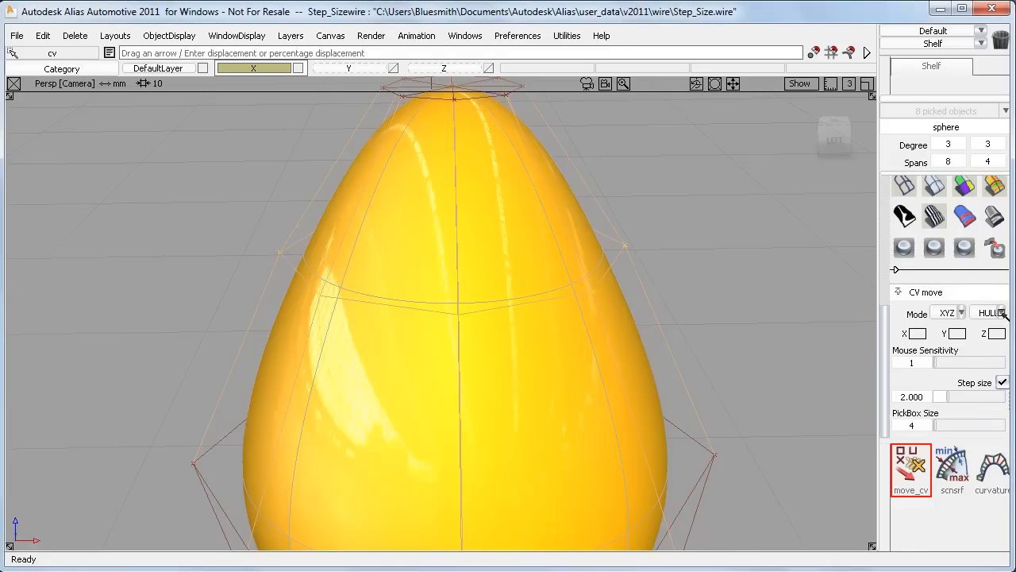
pyautogui.click(988, 312)
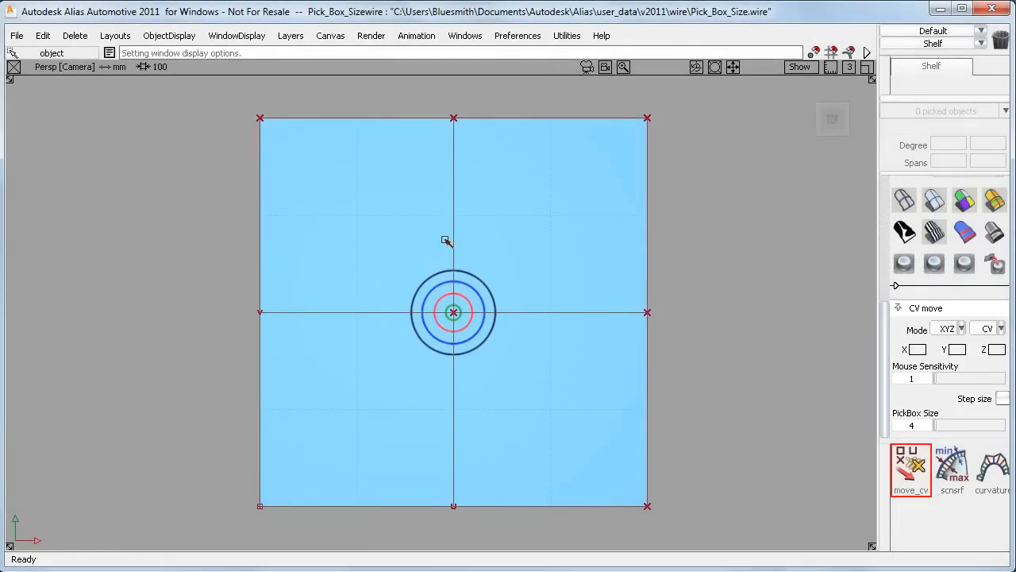
pyautogui.moveTo(873, 463)
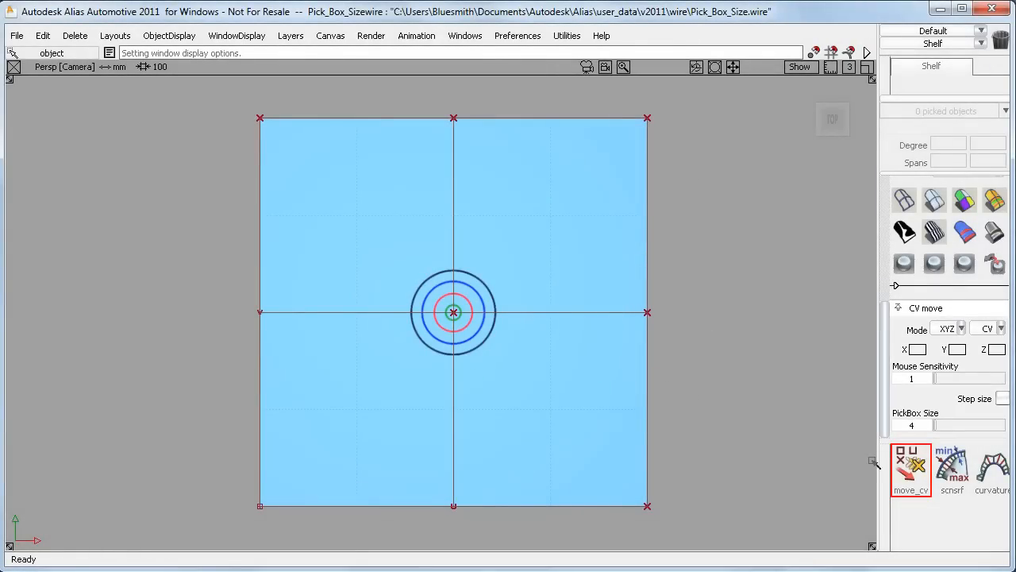
pyautogui.moveTo(486, 344)
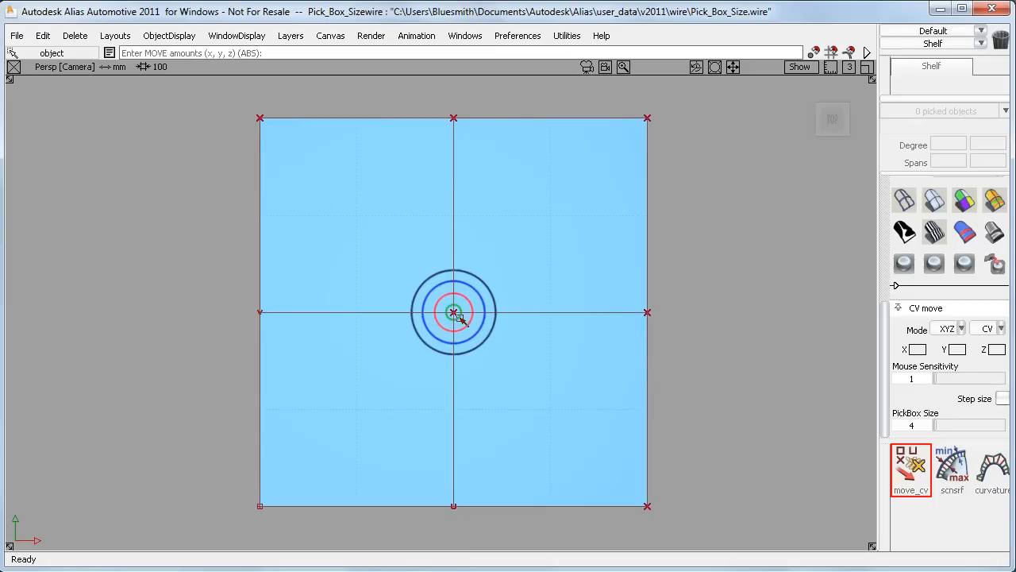
# Step: Pick the plane's centre CV with pick box size 4, then unpick it
pyautogui.click(453, 312)
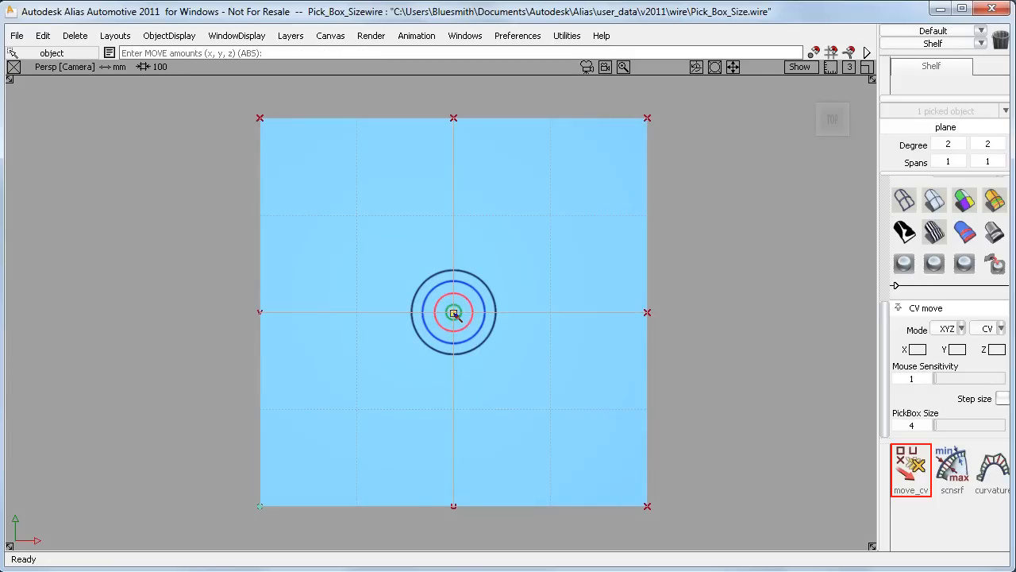
pyautogui.rightClick(455, 312)
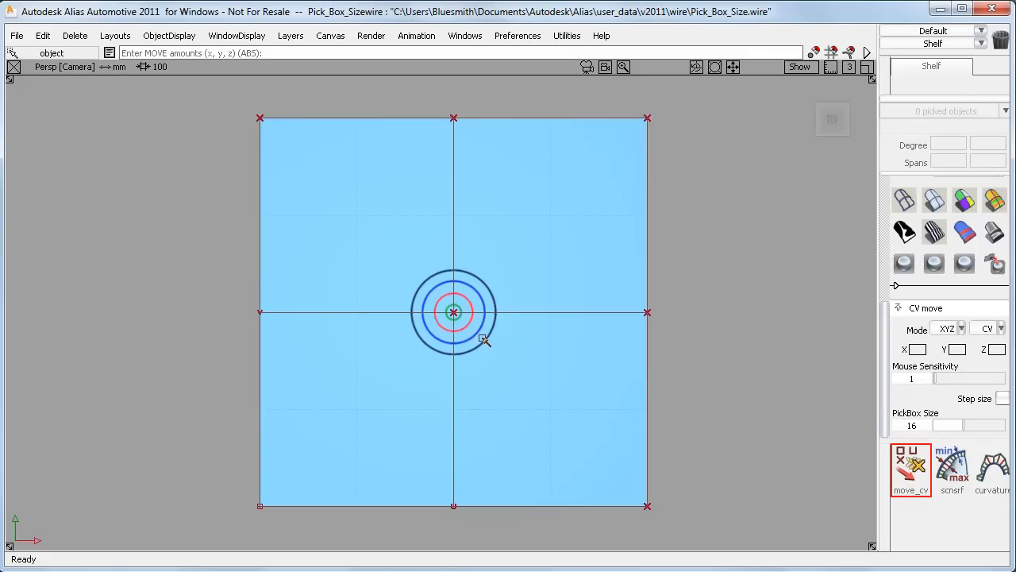
pyautogui.click(464, 327)
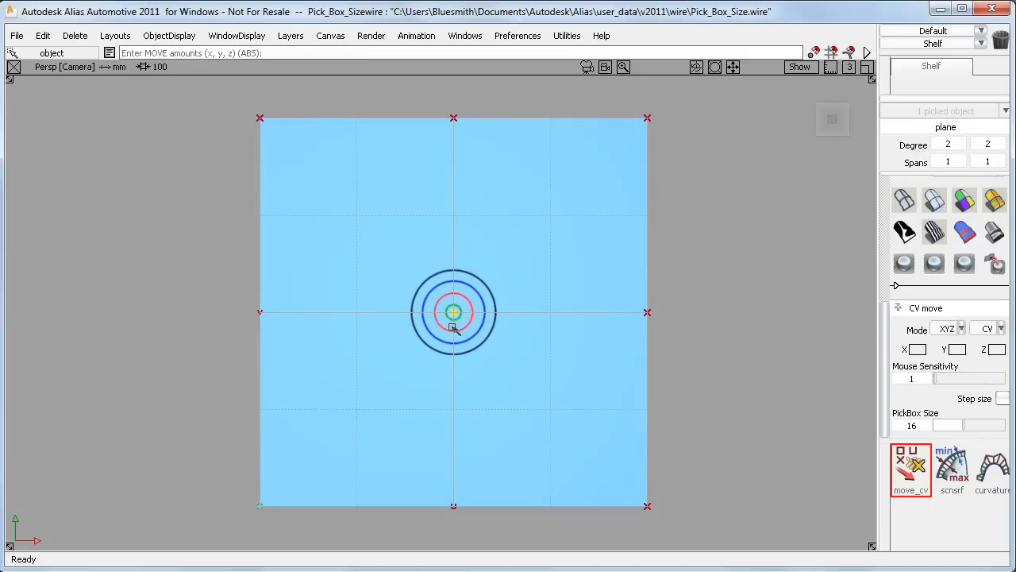
pyautogui.moveTo(648, 332)
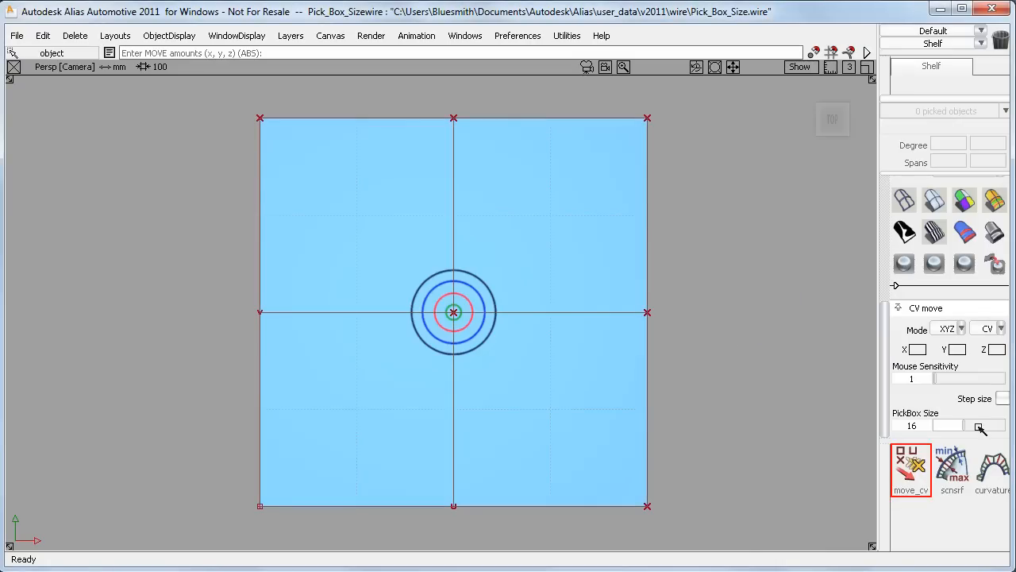
# Step: Raise PickBox Size to 32, pick near the centre circles, then unpick in empty space
pyautogui.click(981, 426)
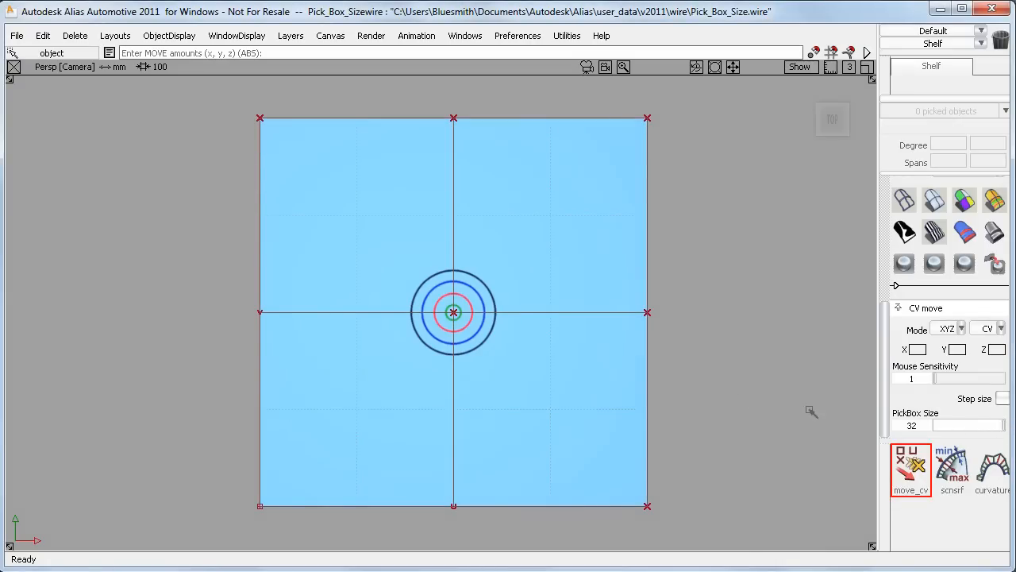
pyautogui.moveTo(477, 332)
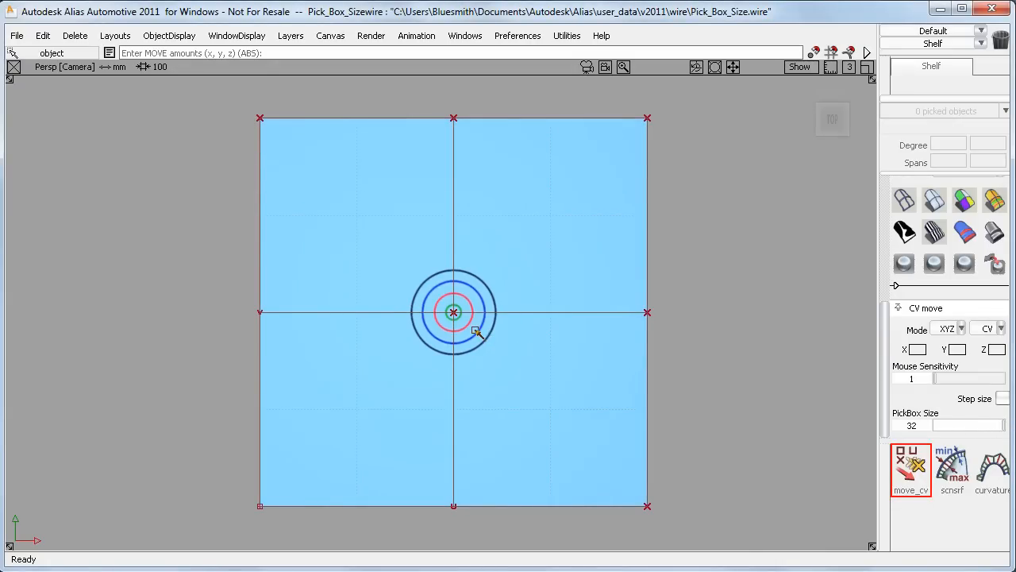
pyautogui.click(454, 311)
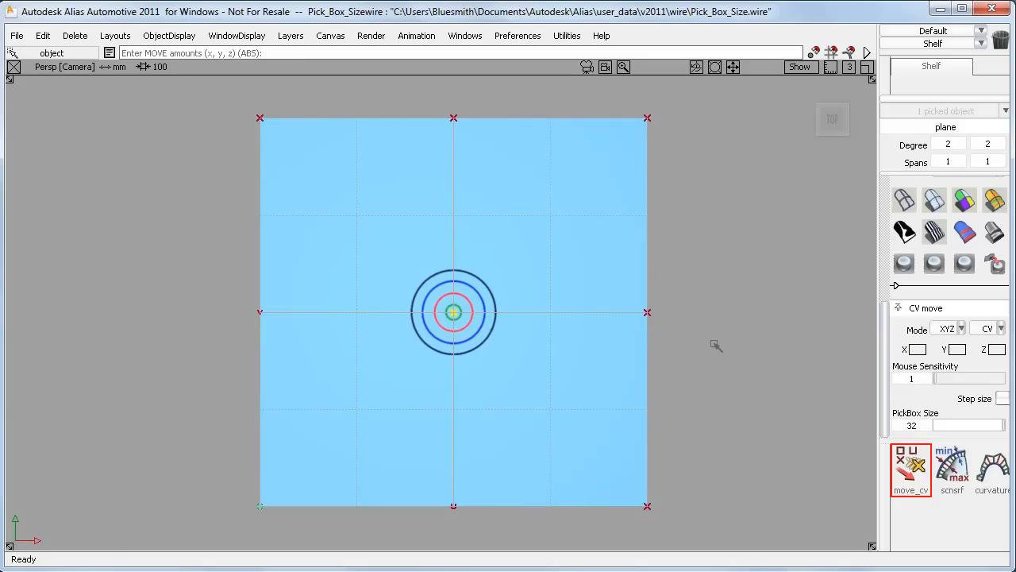
pyautogui.click(522, 343)
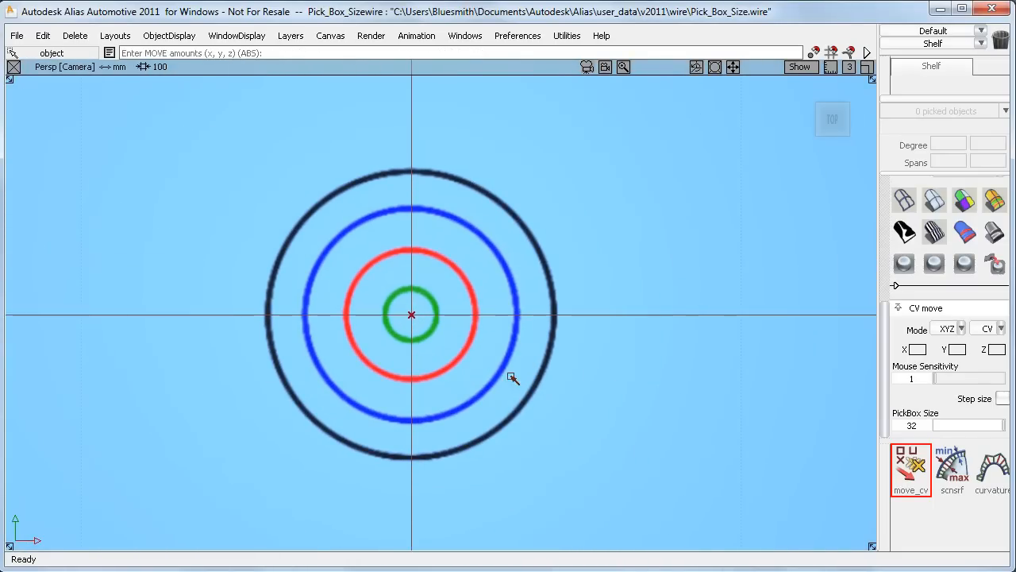
pyautogui.moveTo(448, 346)
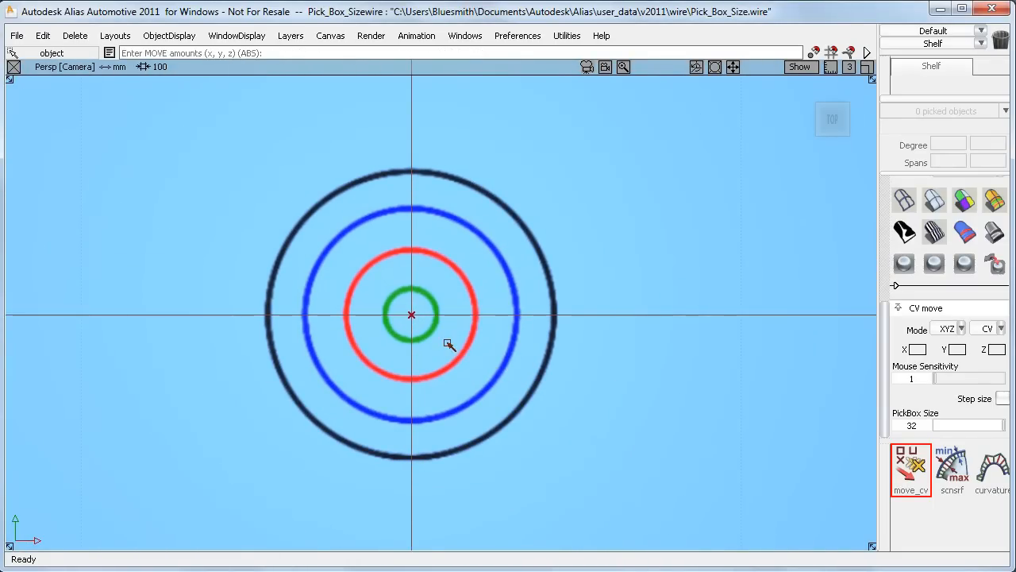
# Step: Pick the plane's centre CV from the red circle's edge at pick box size 32
pyautogui.click(411, 314)
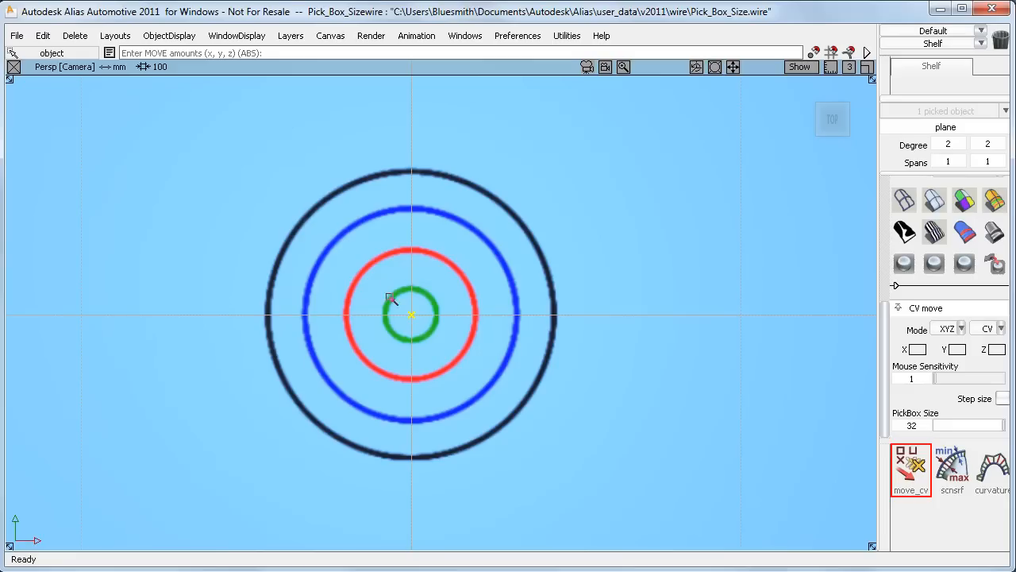
pyautogui.moveTo(517, 336)
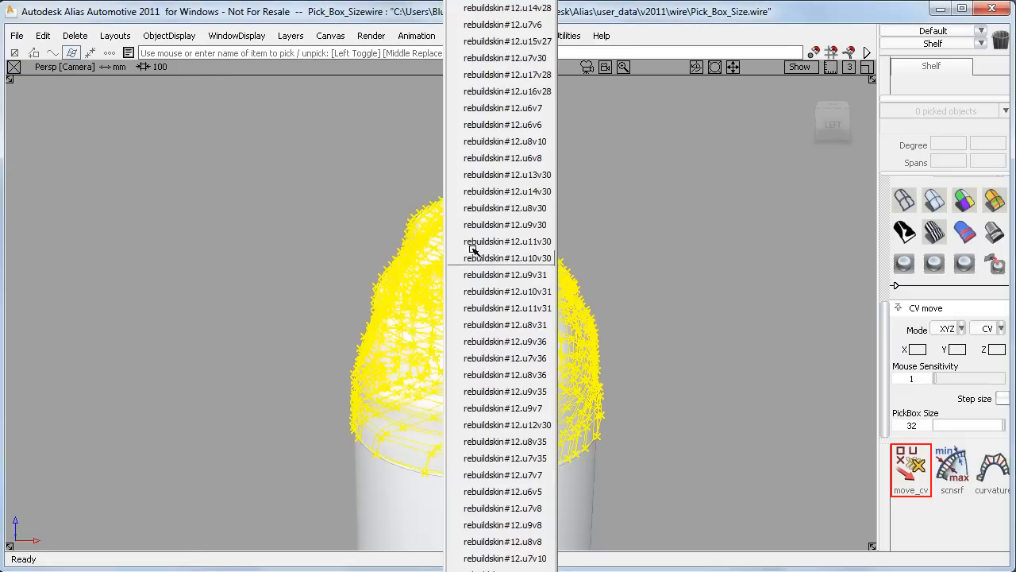
pyautogui.moveTo(343, 343)
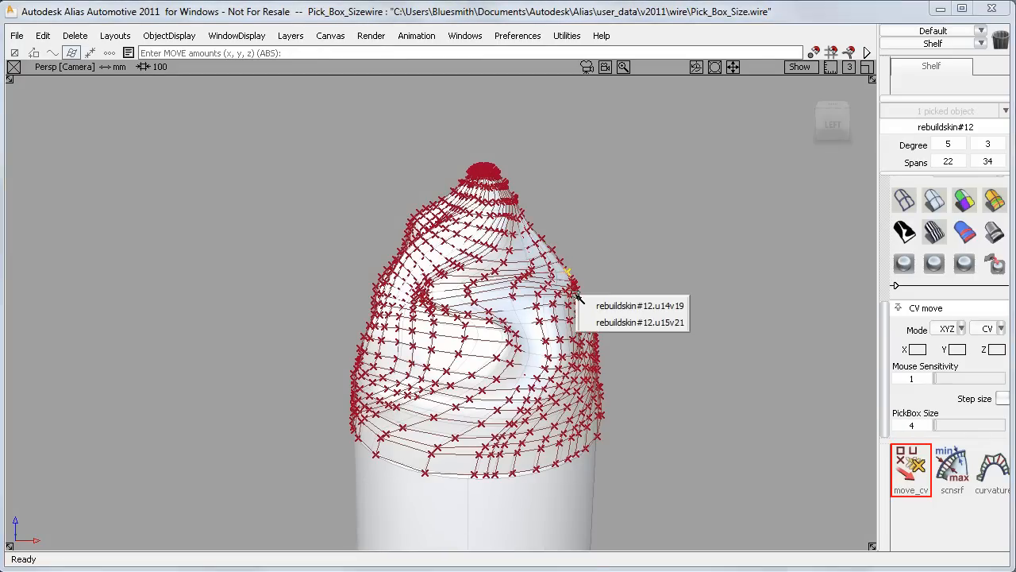
pyautogui.moveTo(654, 355)
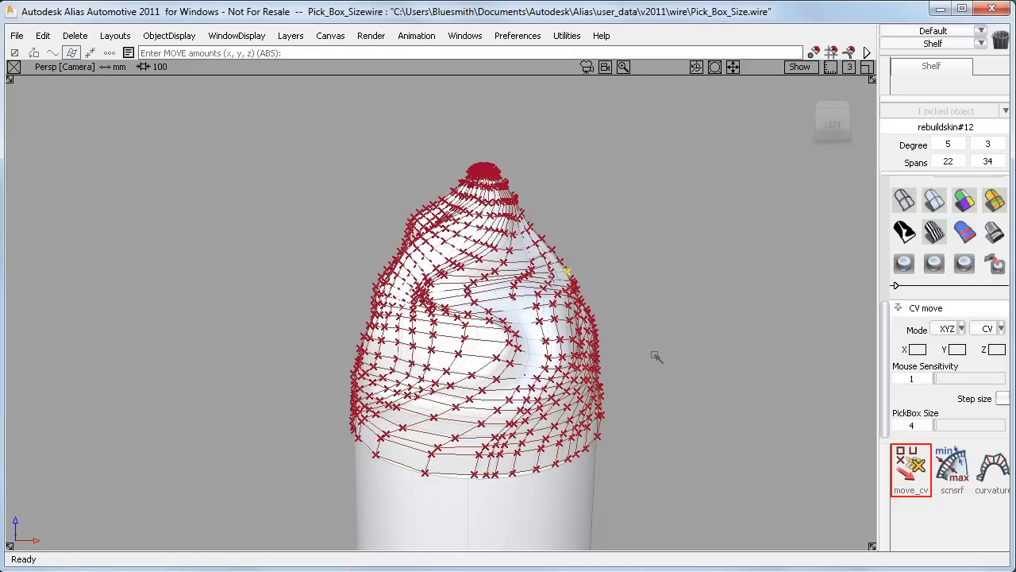
# Step: Unpick the cream cap's densely packed control point at pick box size 4
pyautogui.click(657, 327)
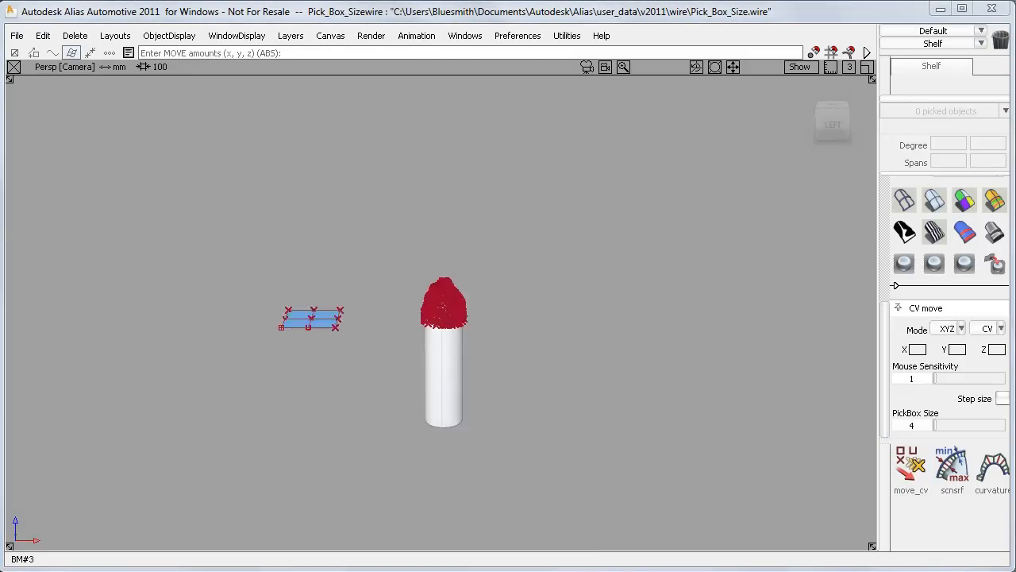
# Step: Pick two control points along the yacht hull's lower edge with Move CV at pick box 32
pyautogui.click(912, 469)
pyautogui.write('32')
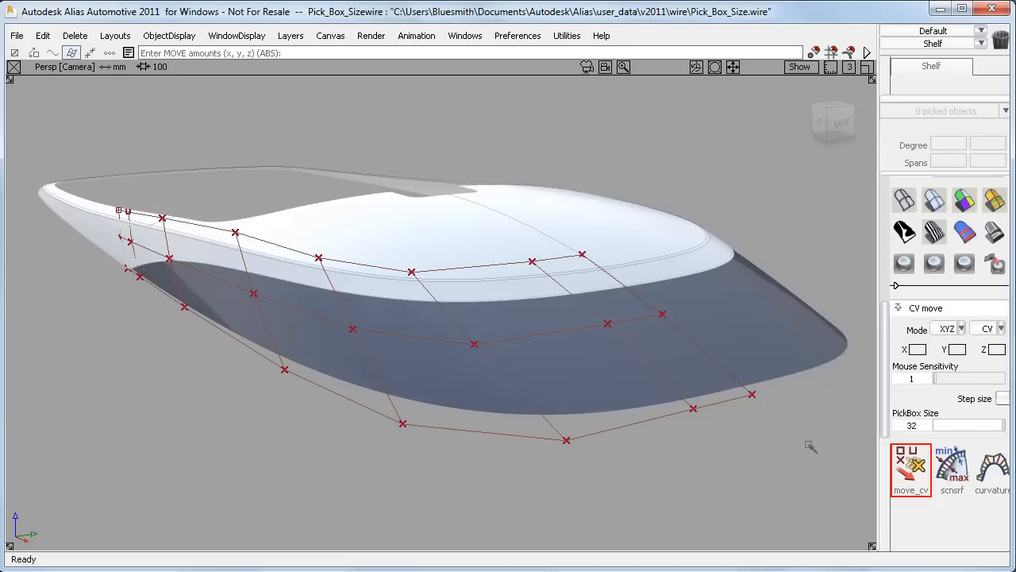
pyautogui.click(693, 410)
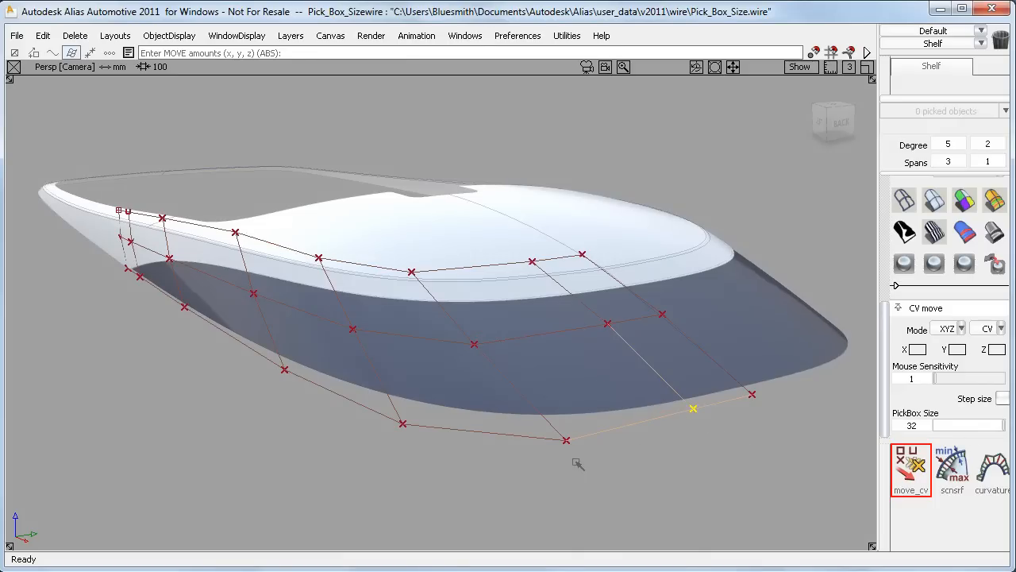
pyautogui.click(400, 423)
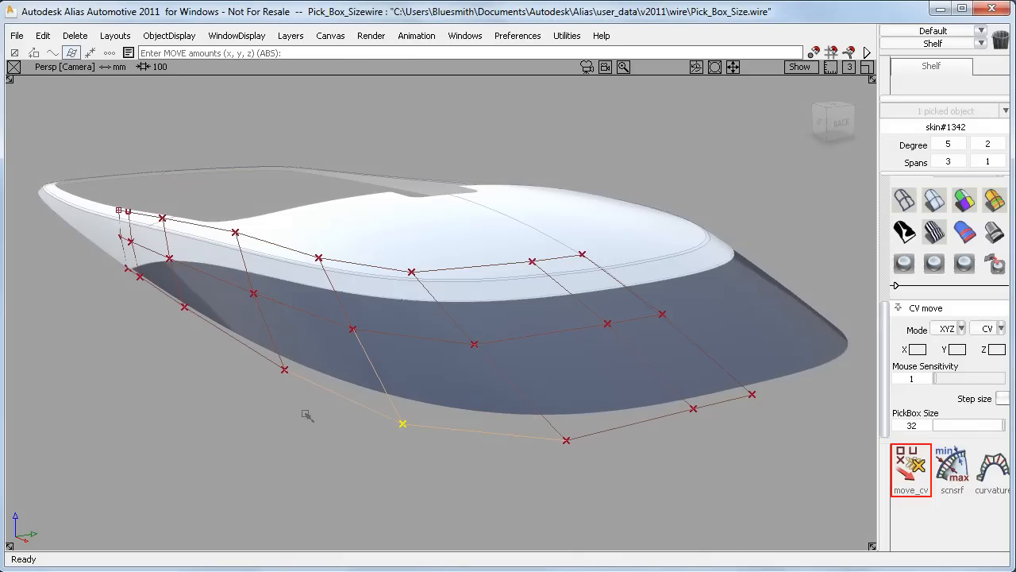